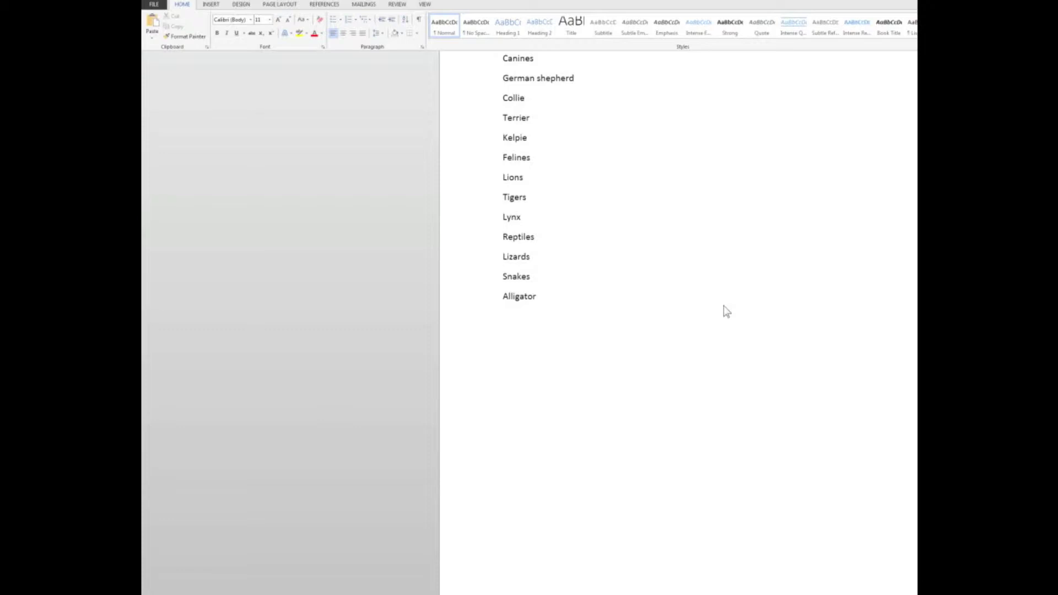
mouse_move(544, 70)
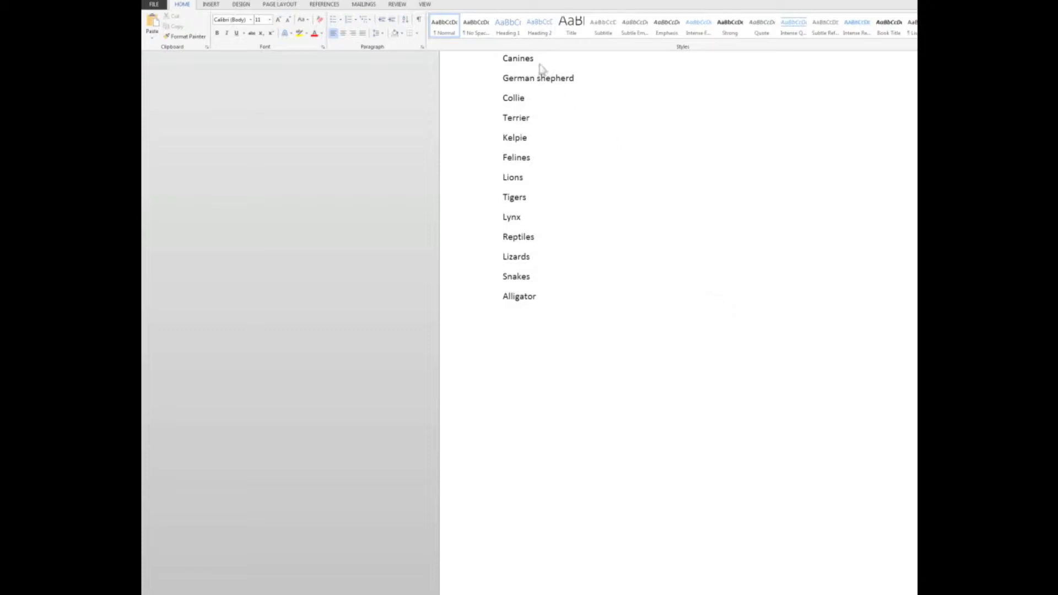
mouse_move(528, 81)
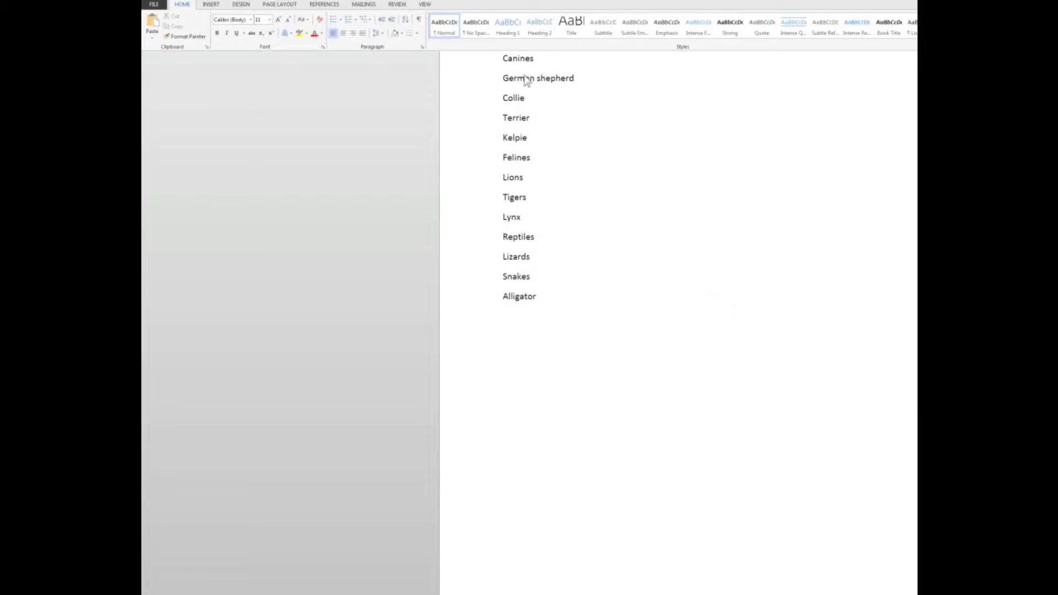
mouse_move(521, 178)
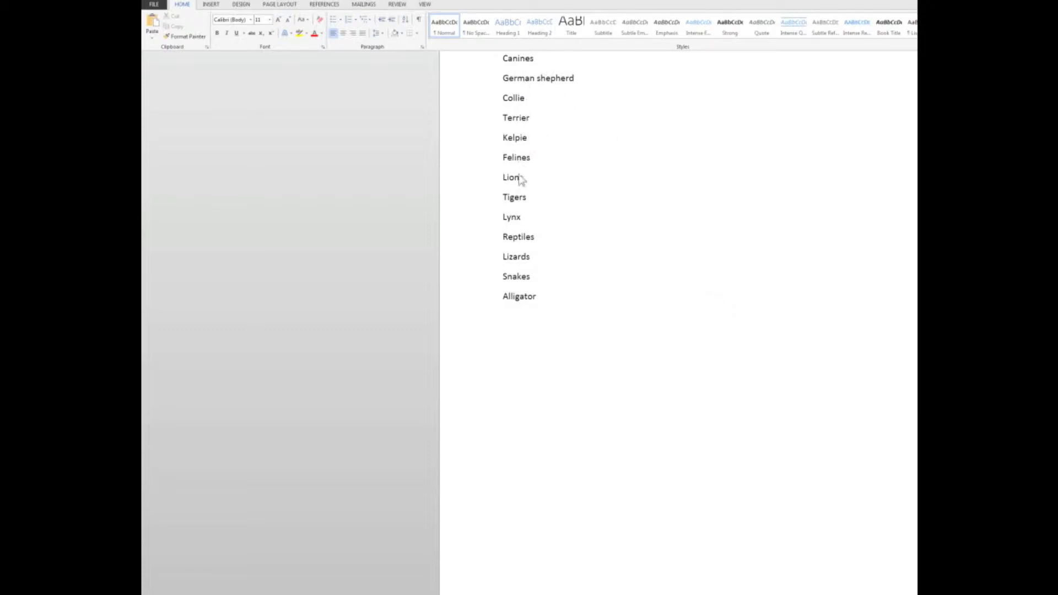
Apply the Heading 1 style to Canines, Felines and Reptiles.
type("s")
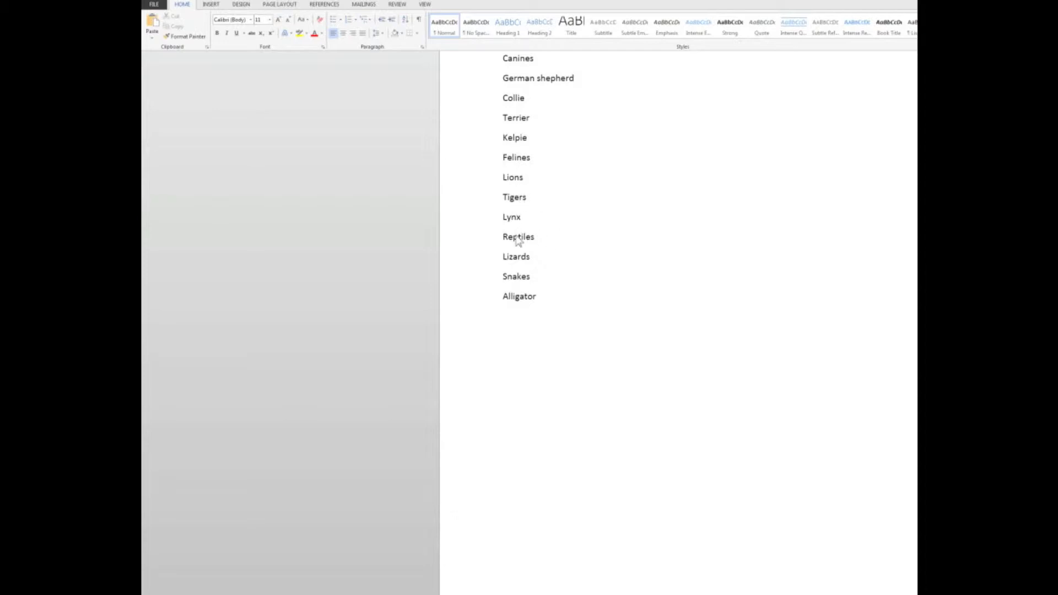
mouse_move(535, 224)
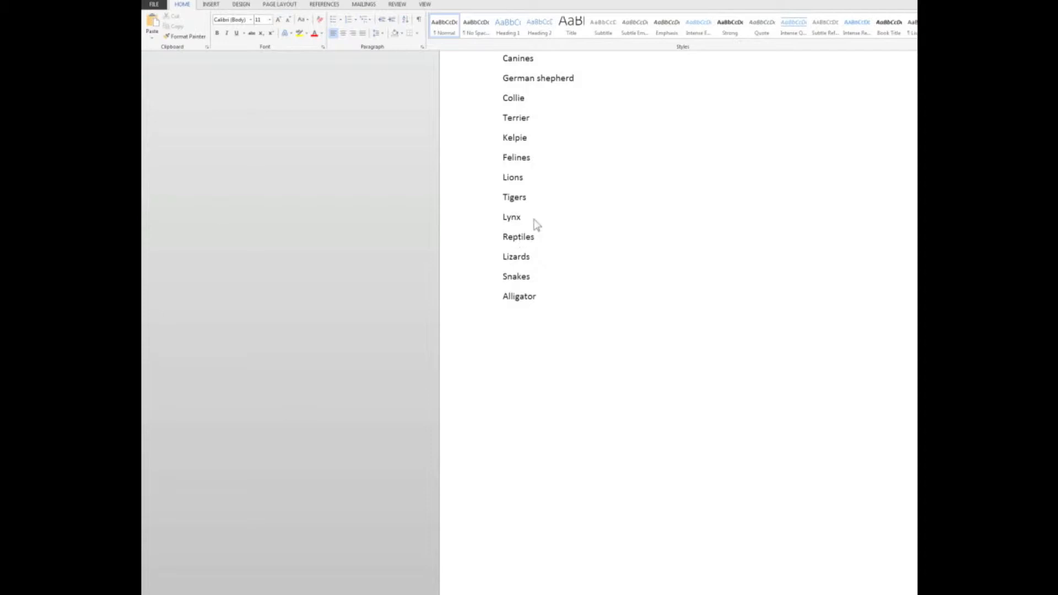
mouse_move(529, 70)
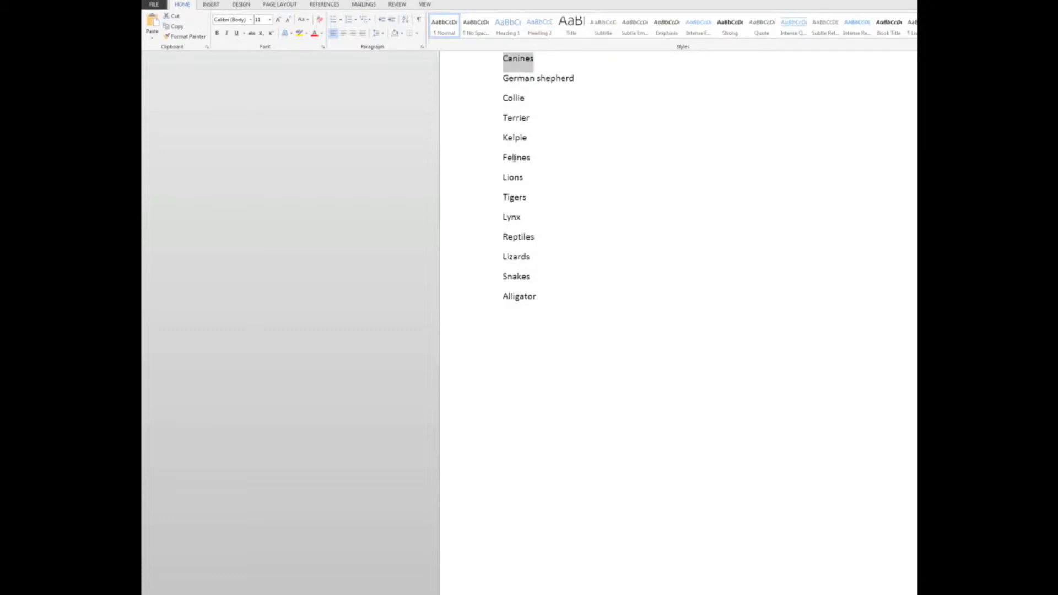
double_click(517, 158)
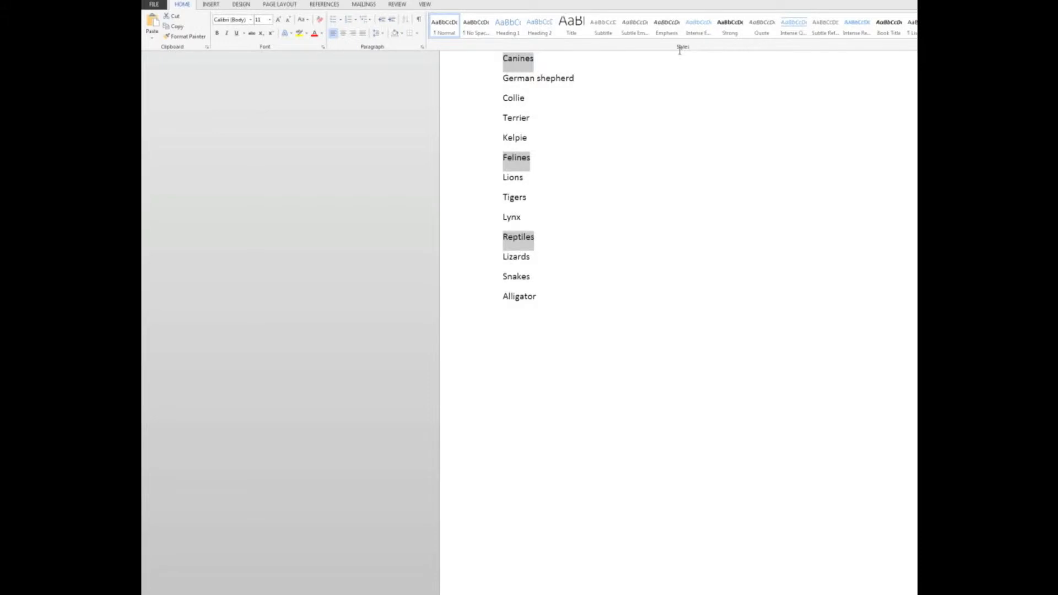
left_click(507, 27)
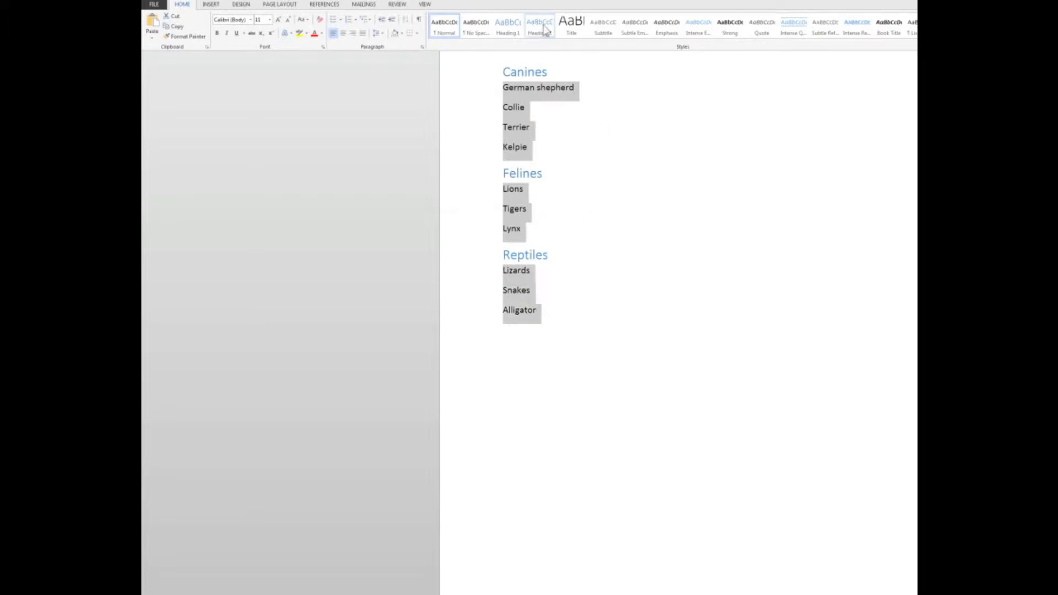
Style the breeds and species as Heading 2 and indent them under their groups.
left_click(539, 26)
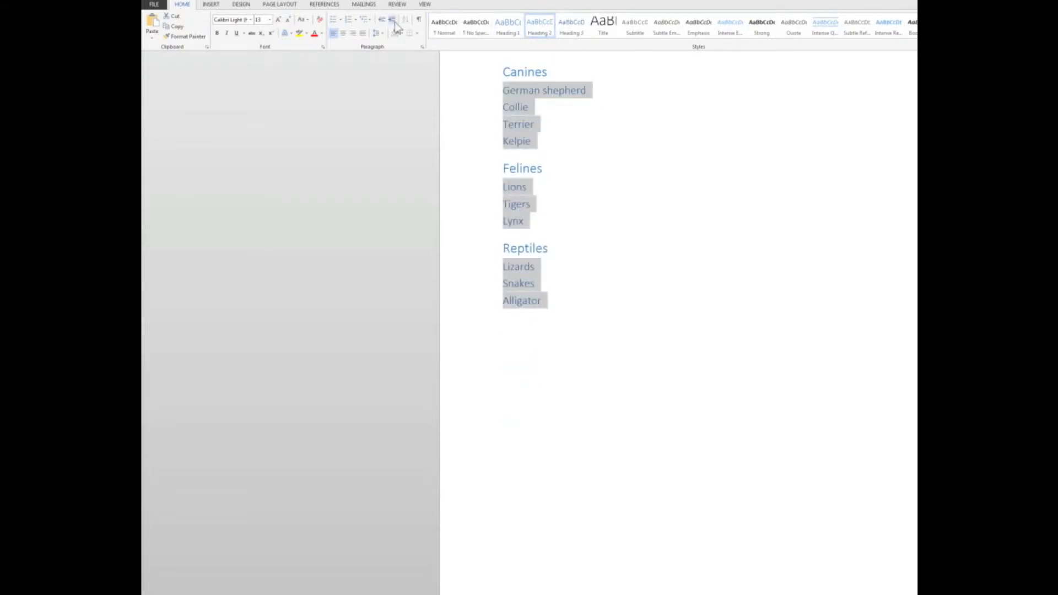
left_click(392, 19)
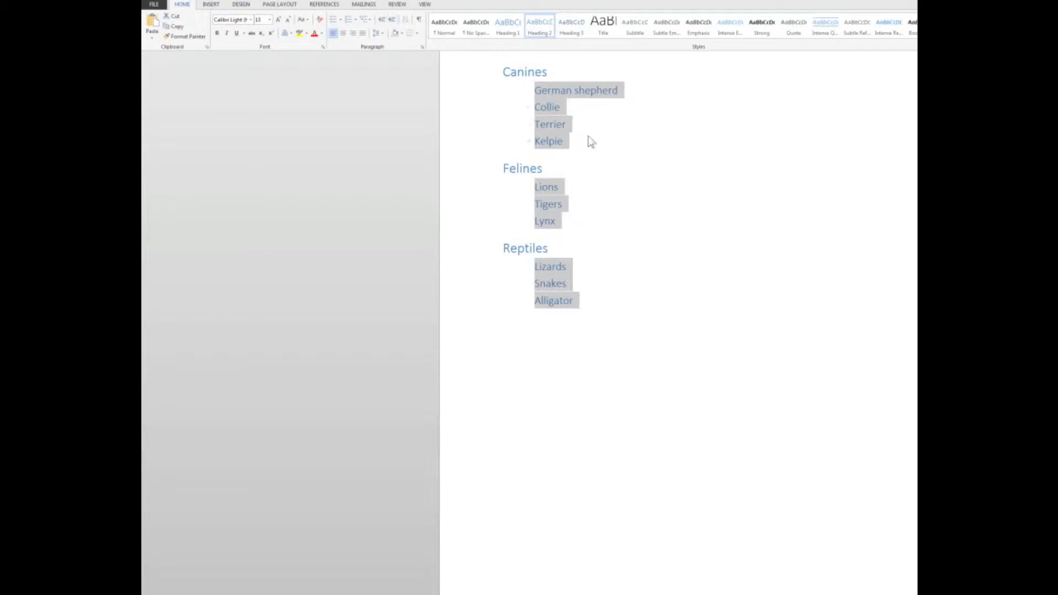
left_click(590, 134)
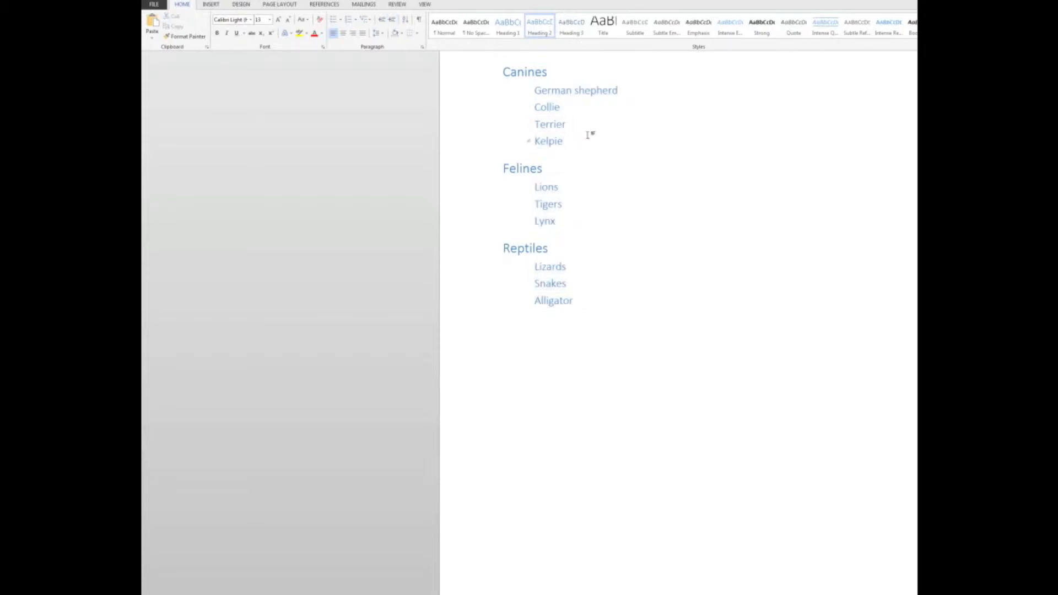
left_click(562, 140)
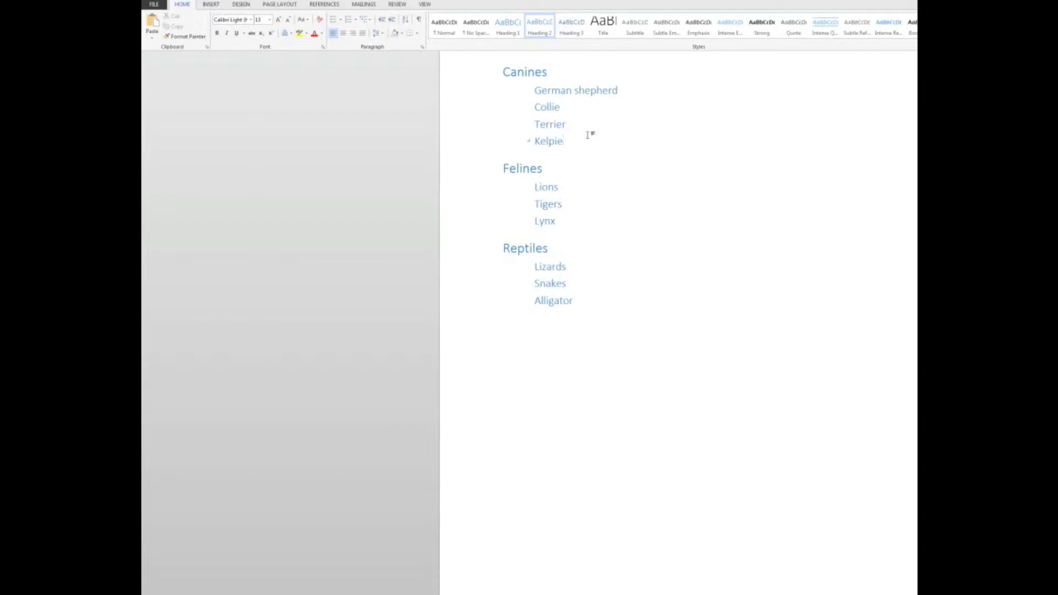
Insert a page break before Canines and place the cursor on the blank first page.
left_click(563, 141)
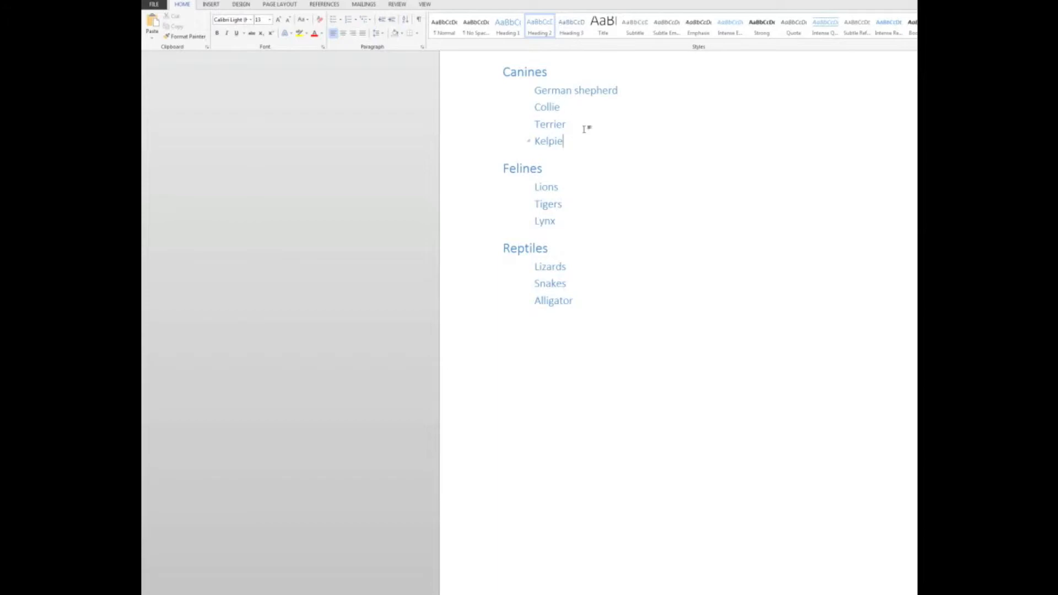
left_click(524, 72)
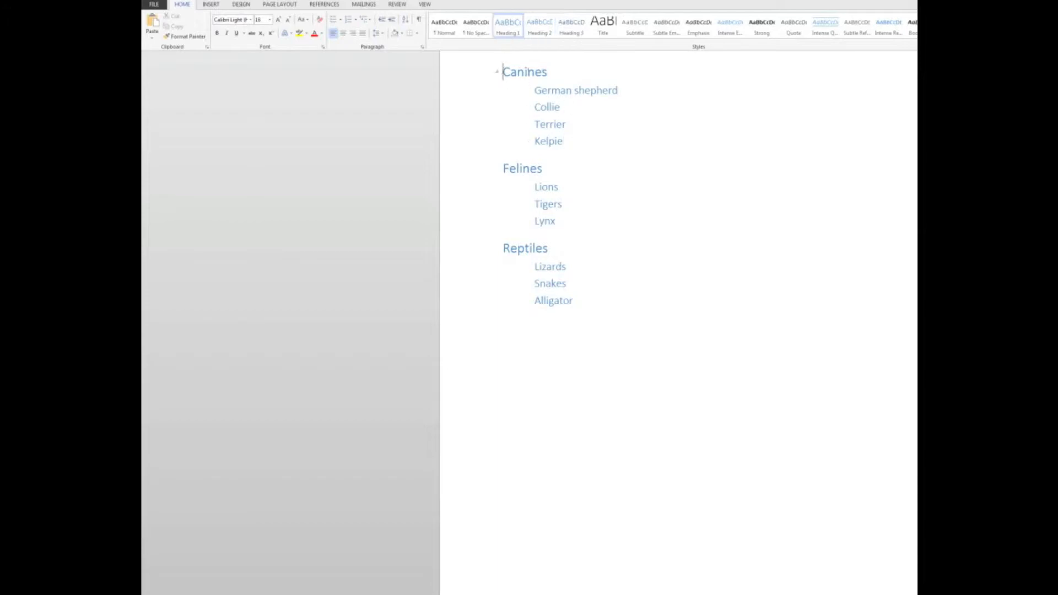
left_click(211, 4)
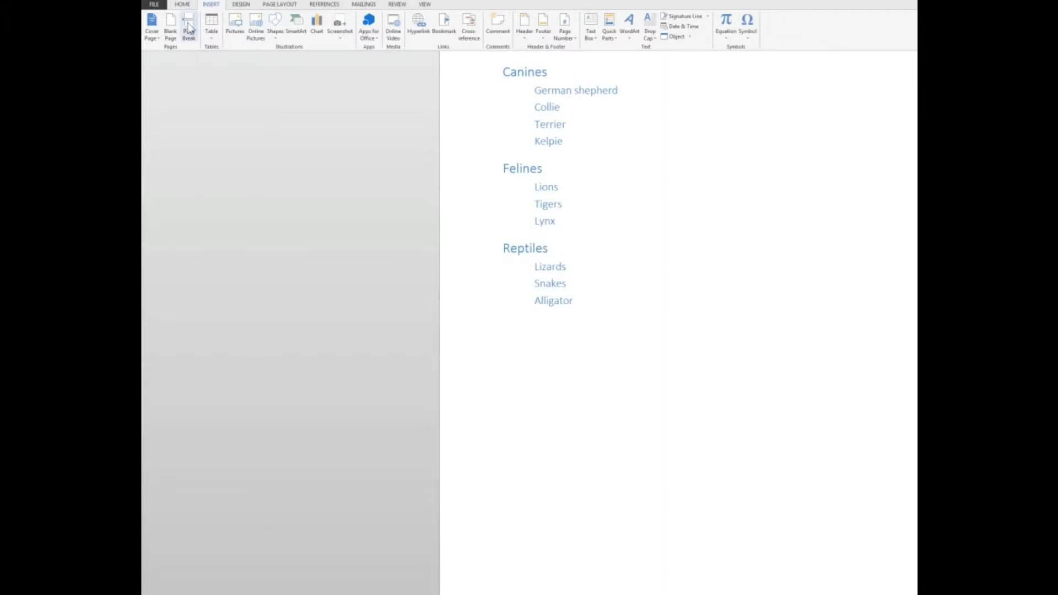
mouse_move(189, 27)
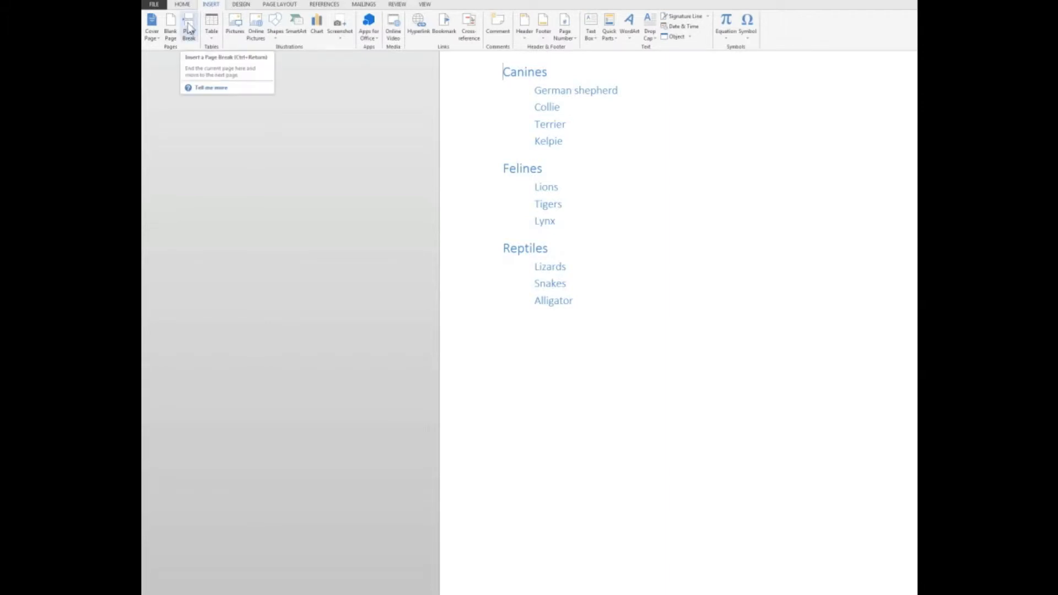
left_click(188, 26)
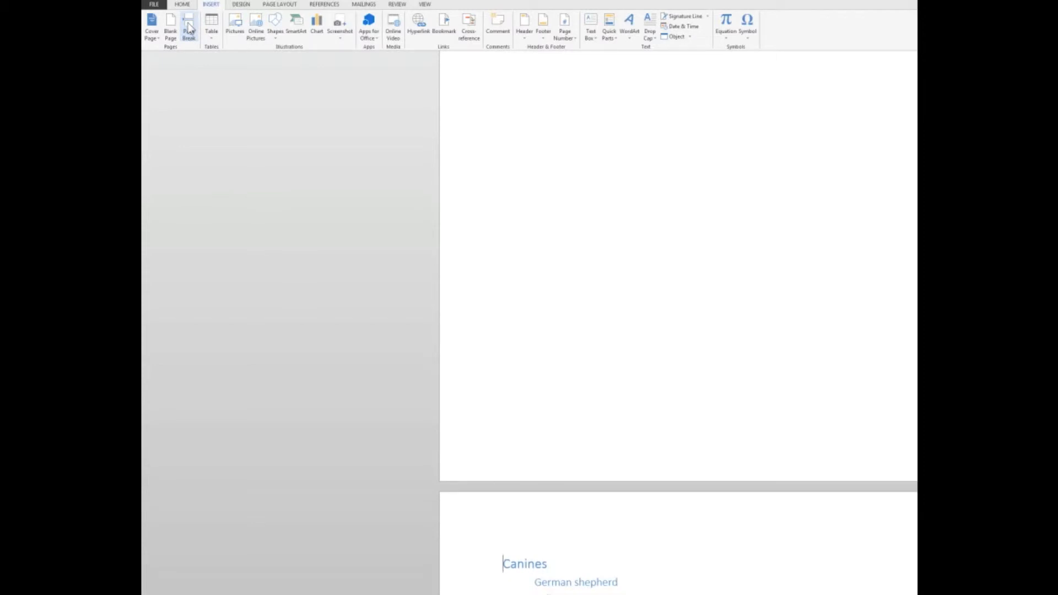
mouse_move(488, 115)
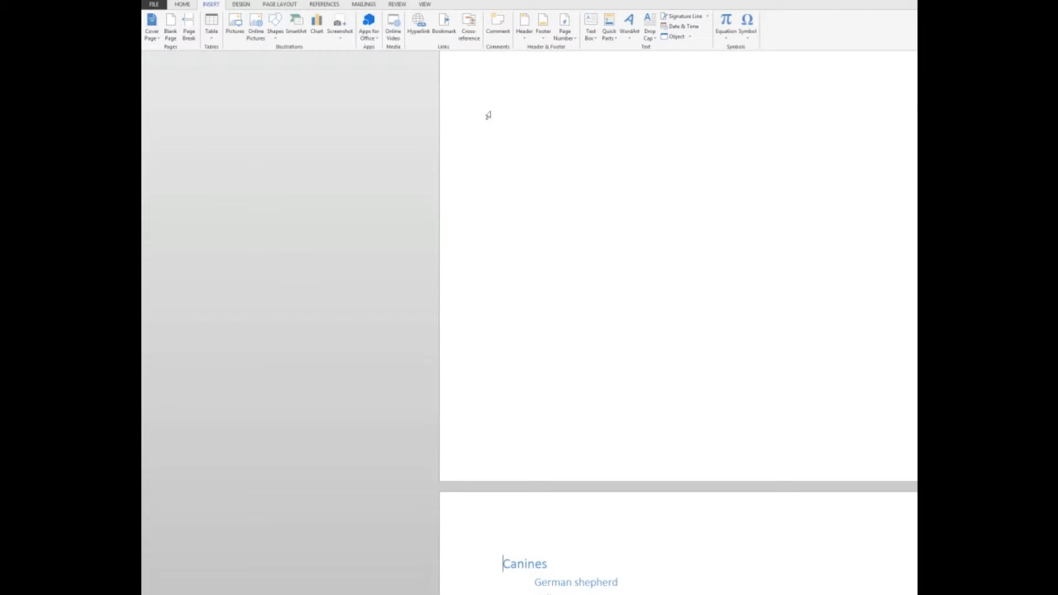
scroll("up", 3)
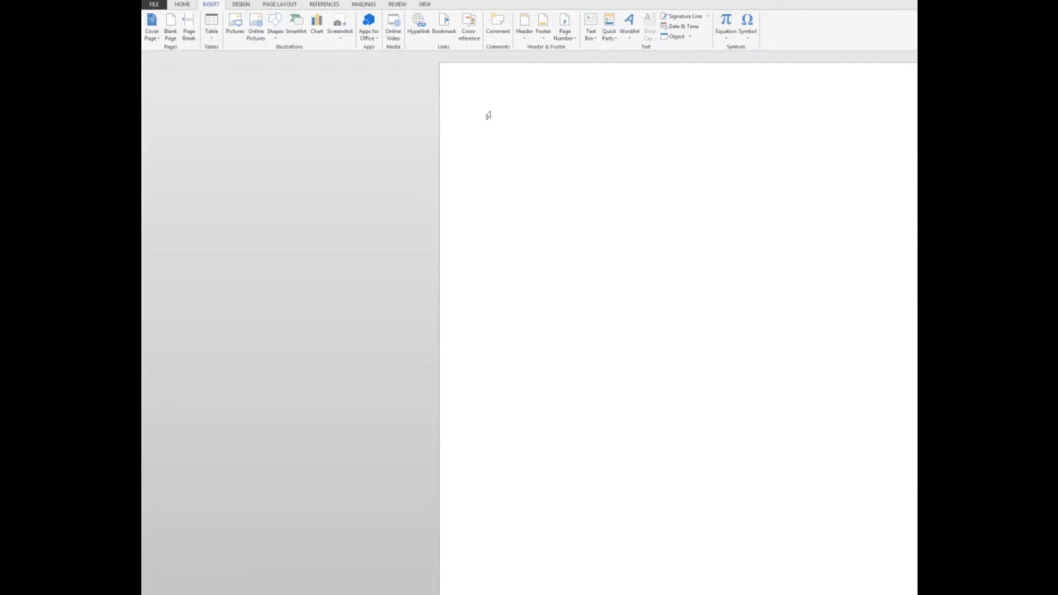
left_click(502, 135)
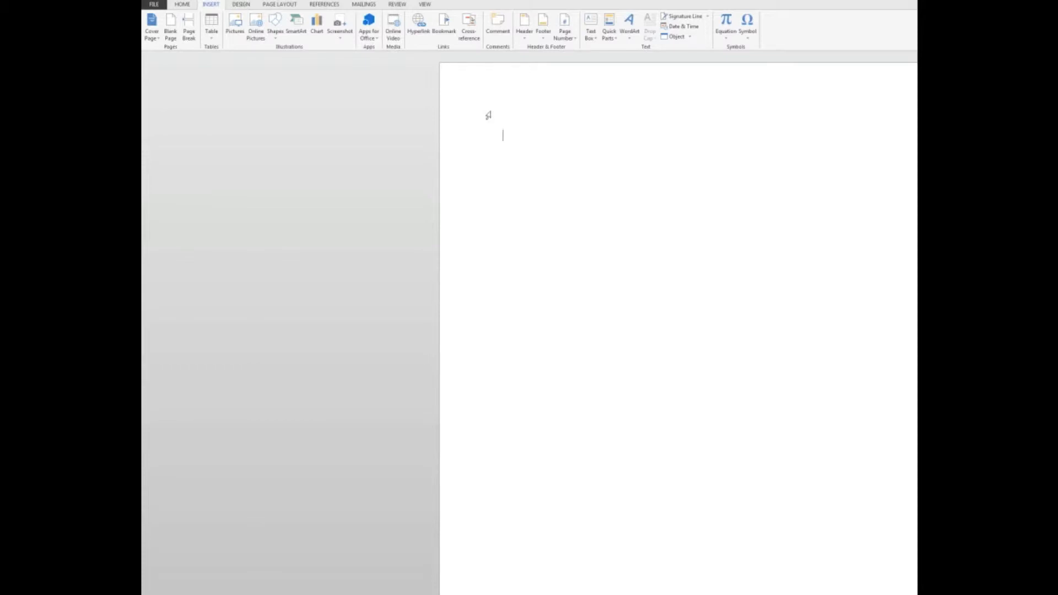
left_click(324, 4)
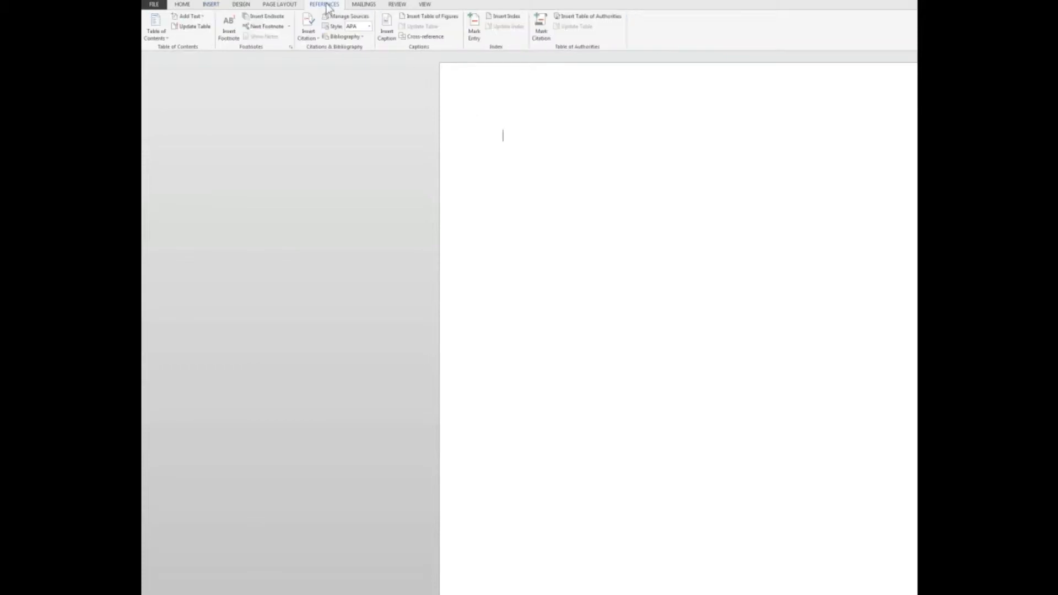
mouse_move(155, 27)
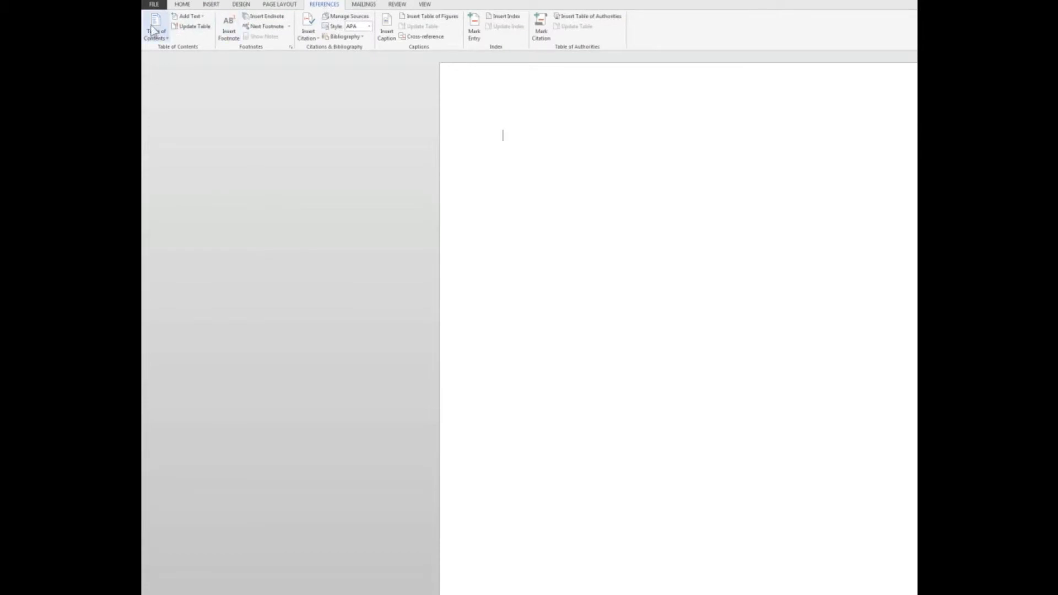
mouse_move(155, 30)
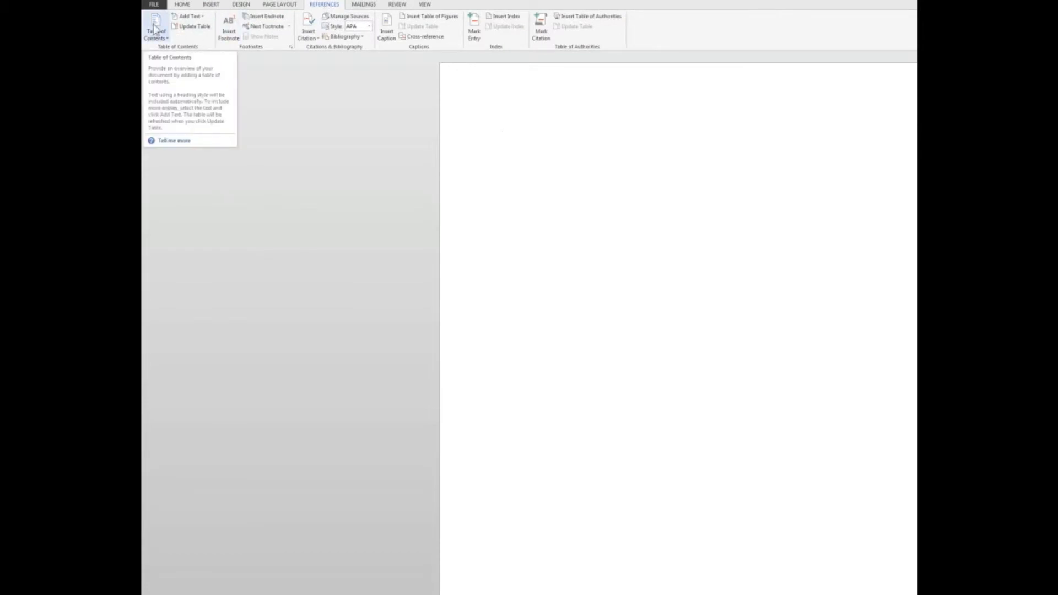
left_click(155, 31)
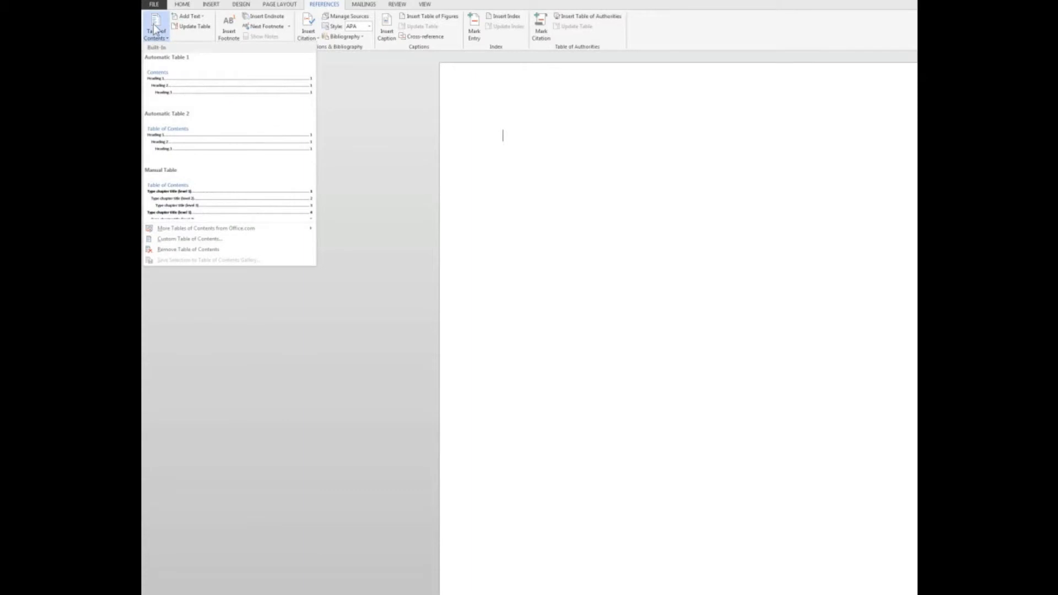
mouse_move(197, 122)
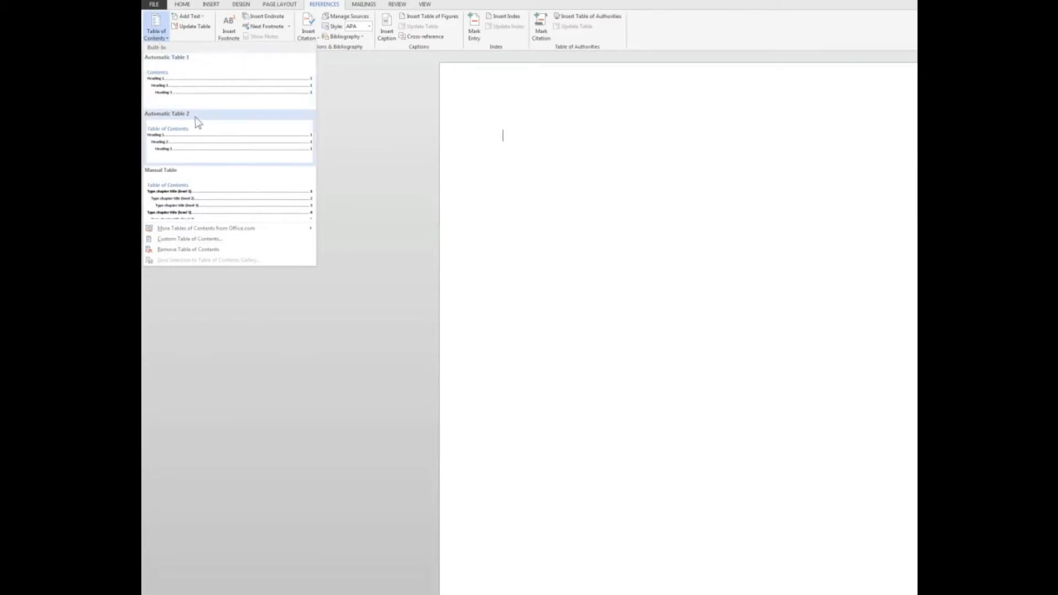
mouse_move(186, 129)
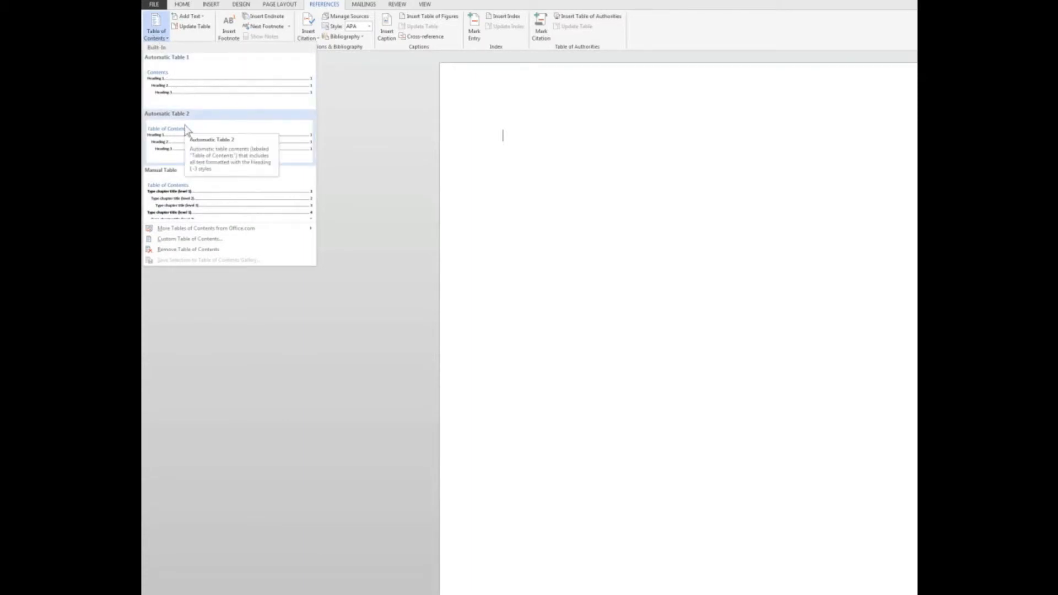
mouse_move(209, 192)
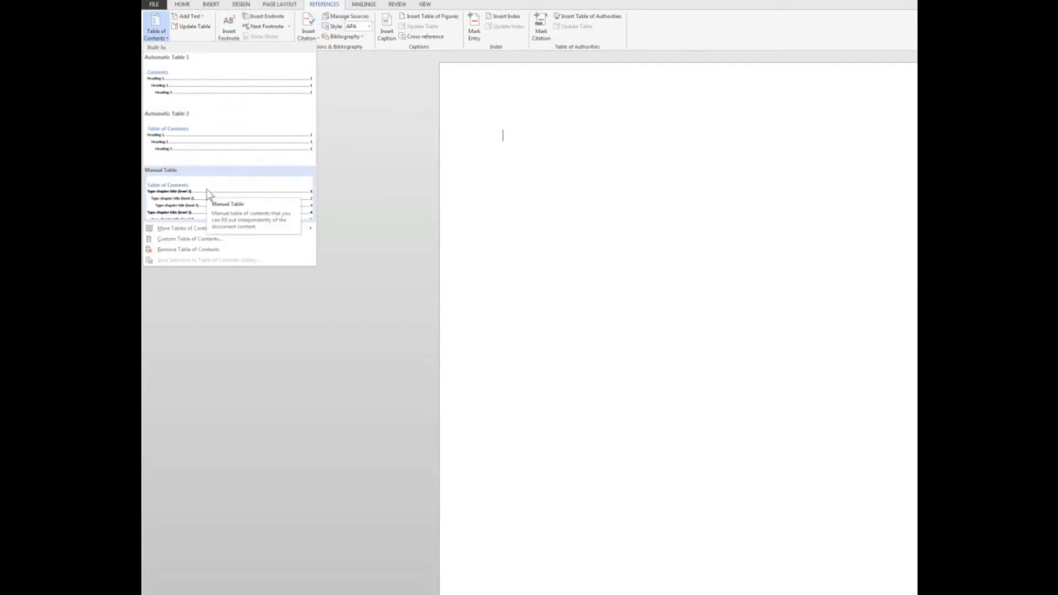
mouse_move(208, 87)
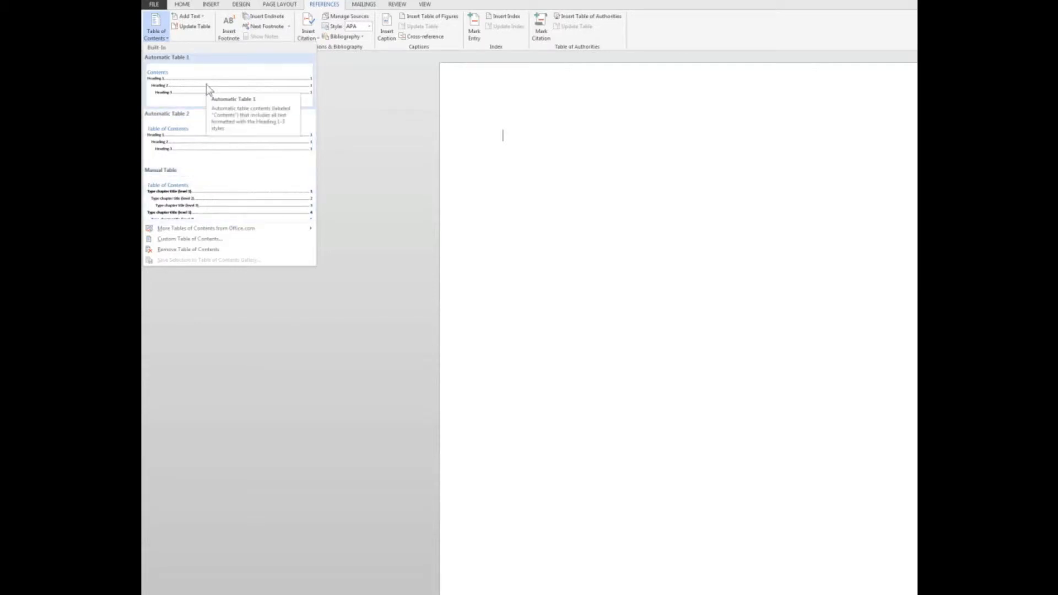
mouse_move(205, 88)
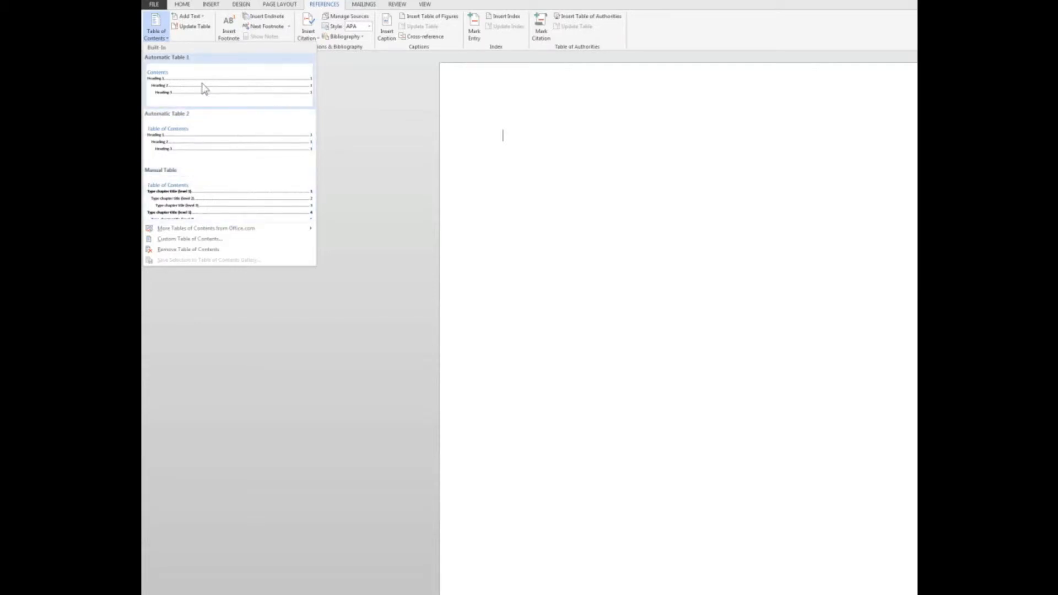
left_click(229, 81)
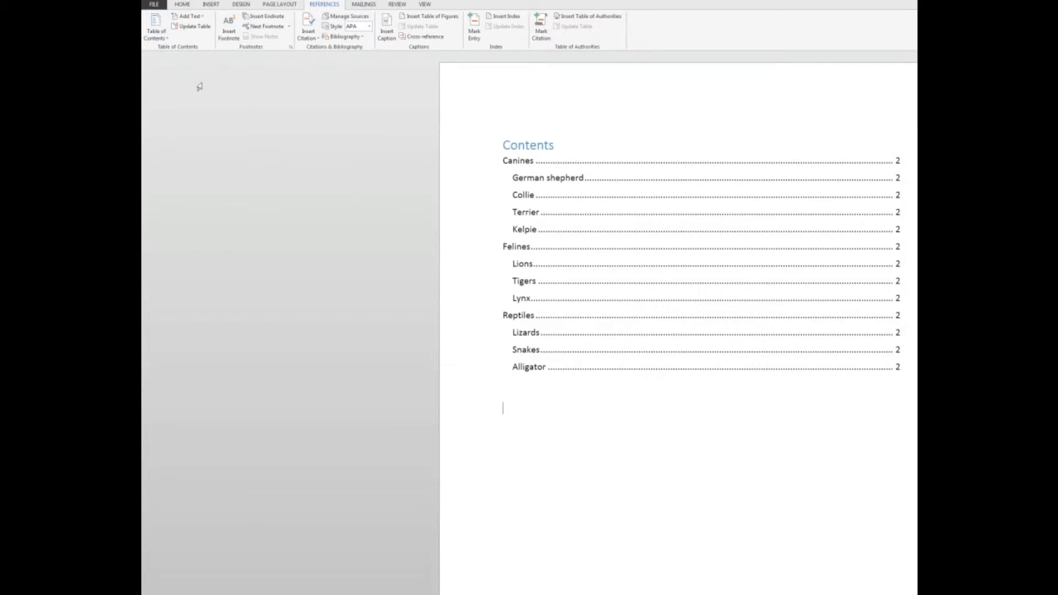
mouse_move(232, 123)
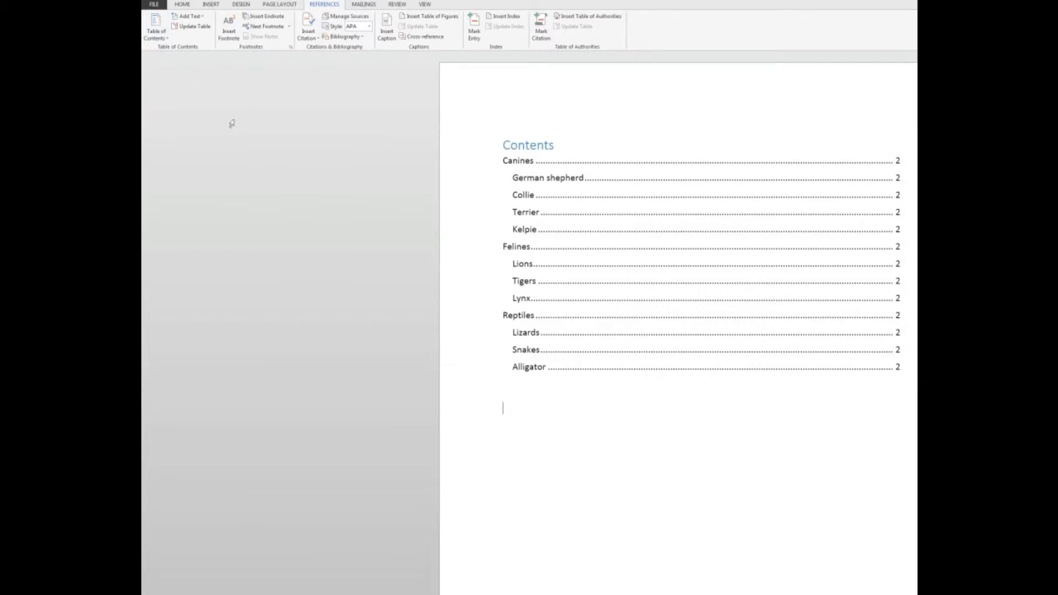
mouse_move(540, 178)
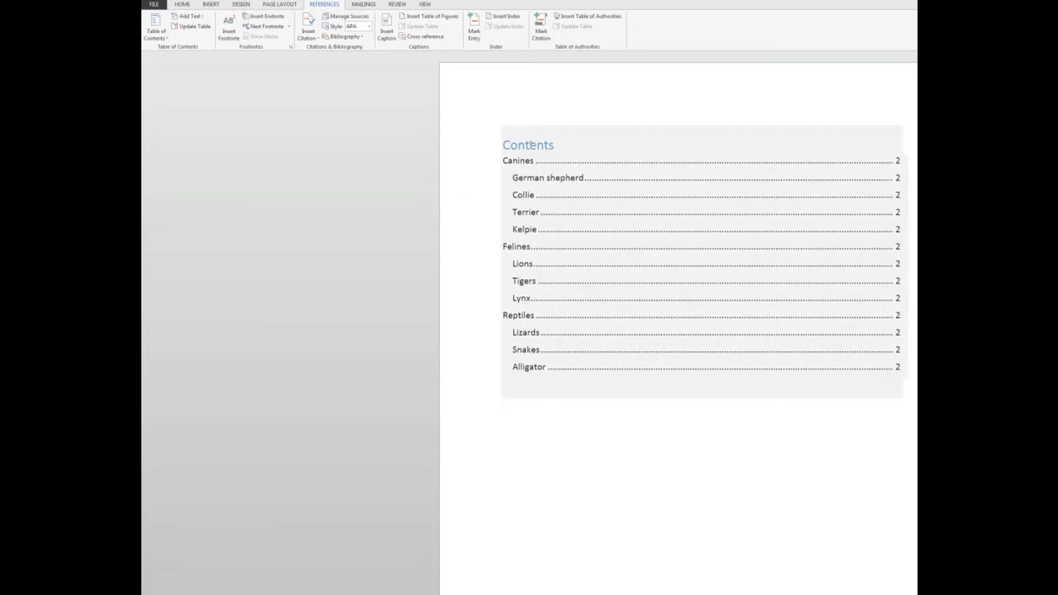
Replace the 'Contents' heading text with 'Animals'.
double_click(529, 144)
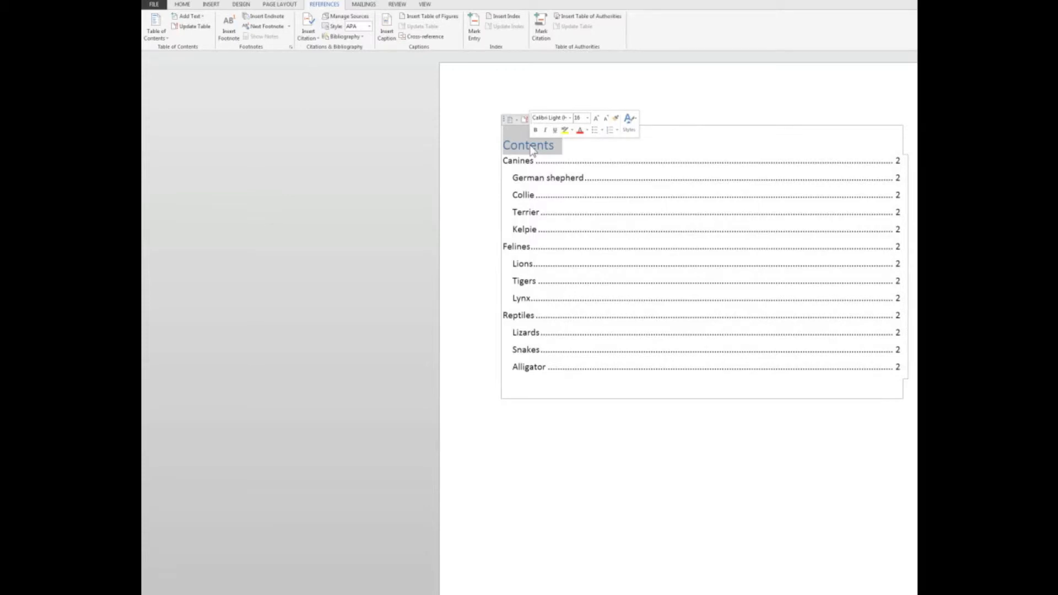
type("Anim")
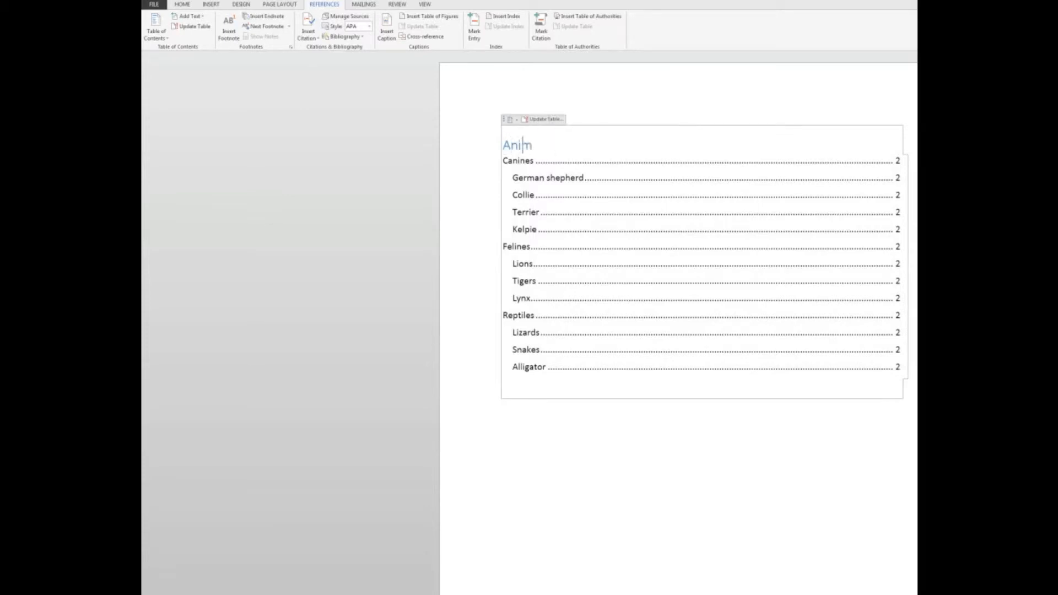
type("als")
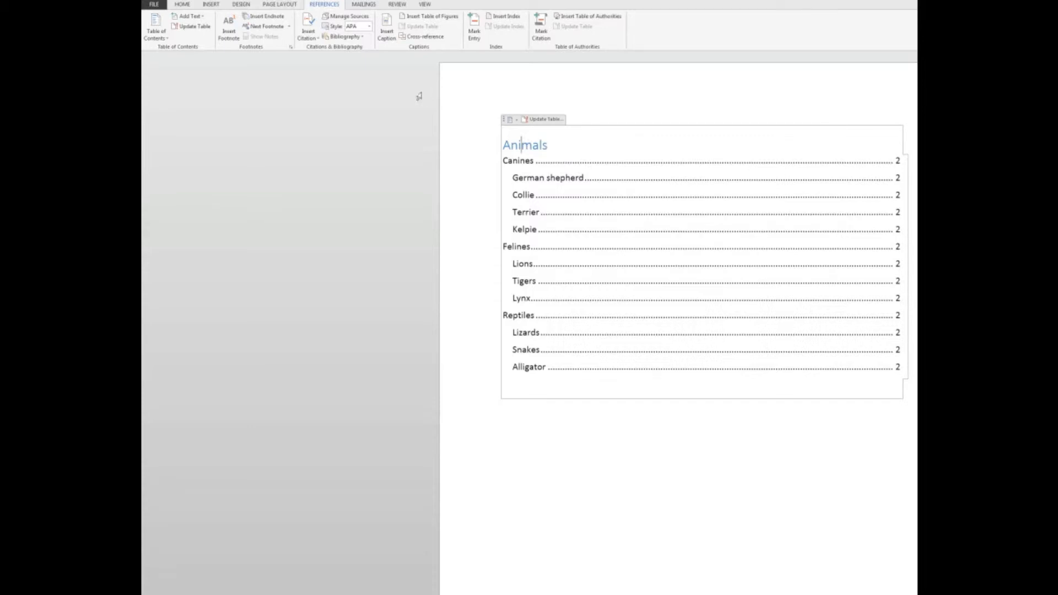
left_click(181, 4)
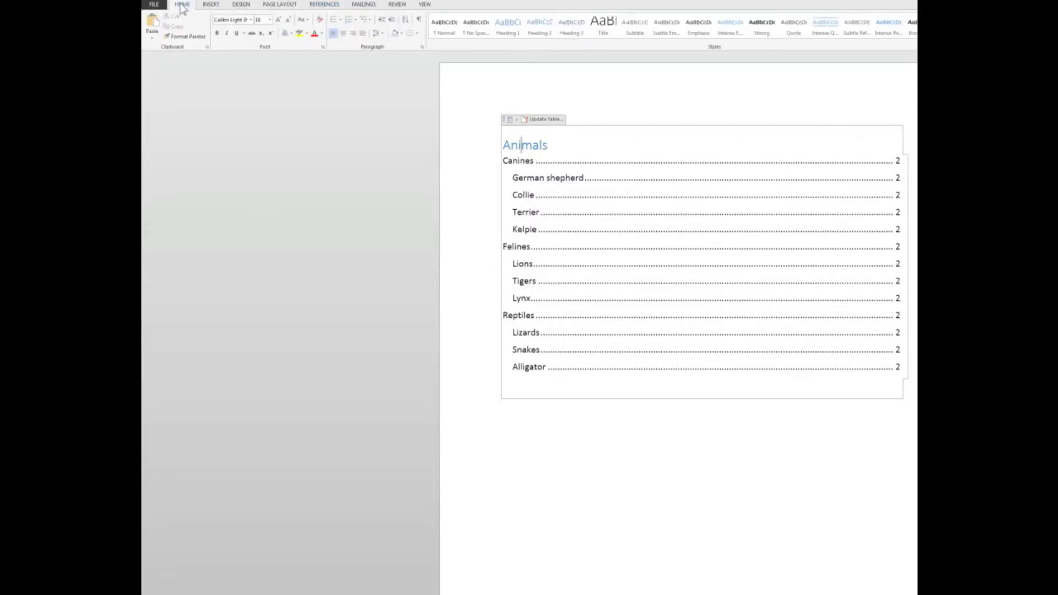
left_click(344, 33)
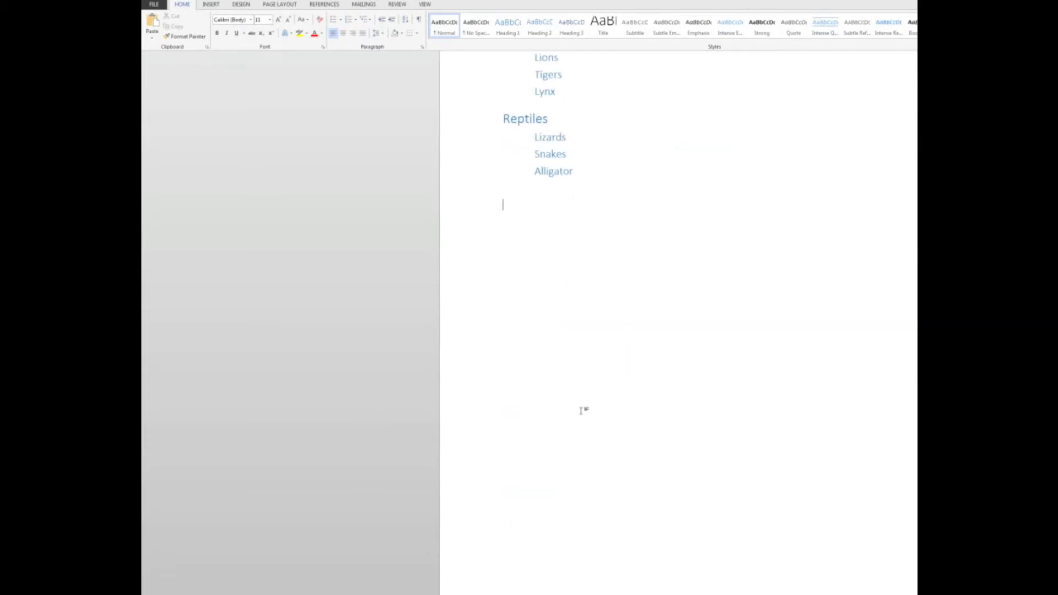
Cut the Reptiles section and paste it below Lynx on the next page, keeping source formatting.
scroll("up", 3)
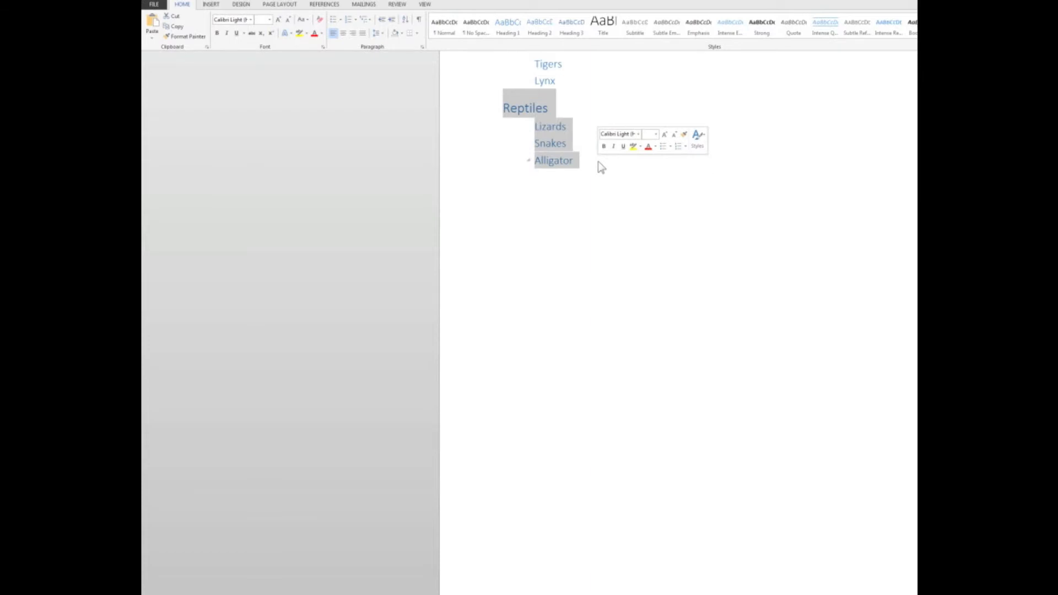
right_click(553, 159)
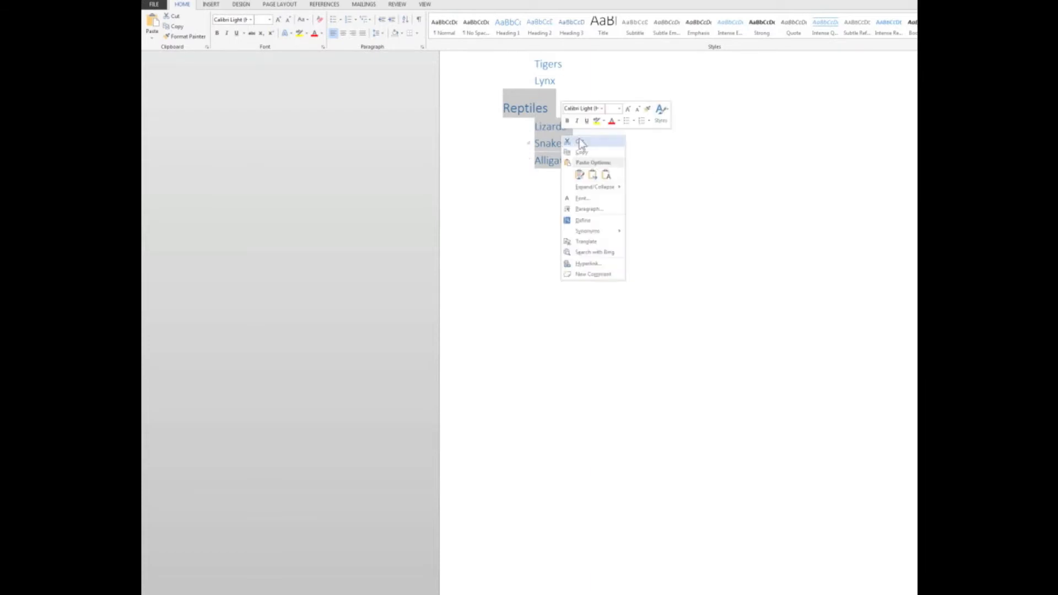
left_click(569, 141)
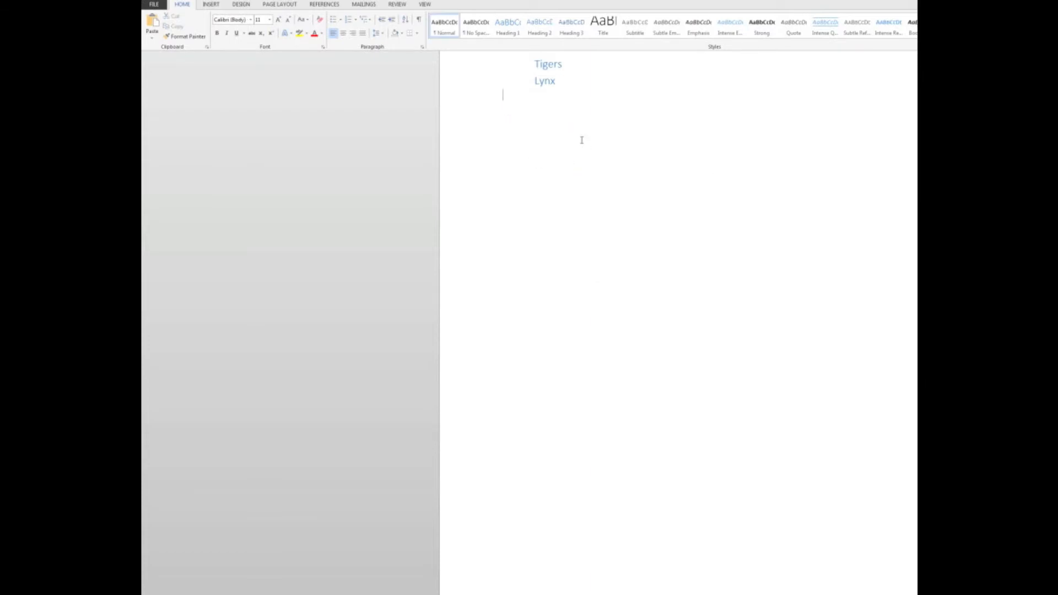
mouse_move(509, 262)
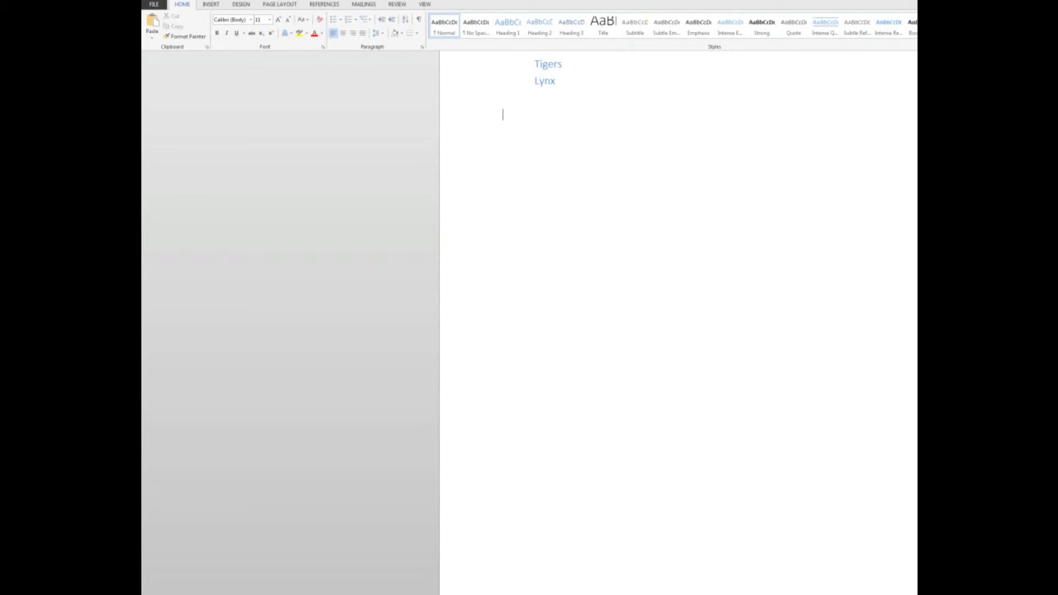
left_click(503, 529)
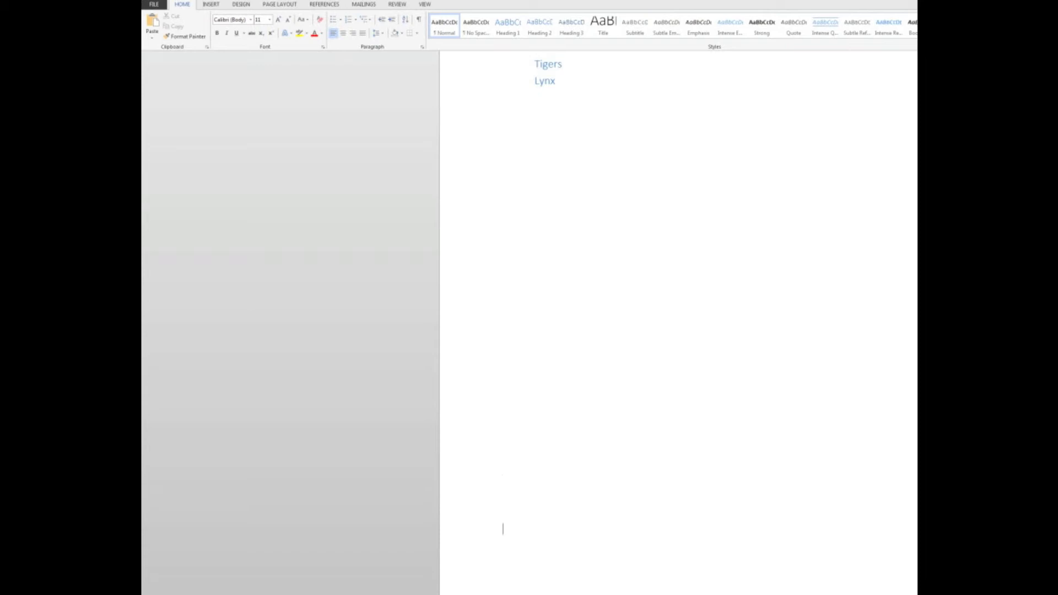
scroll("down", 3)
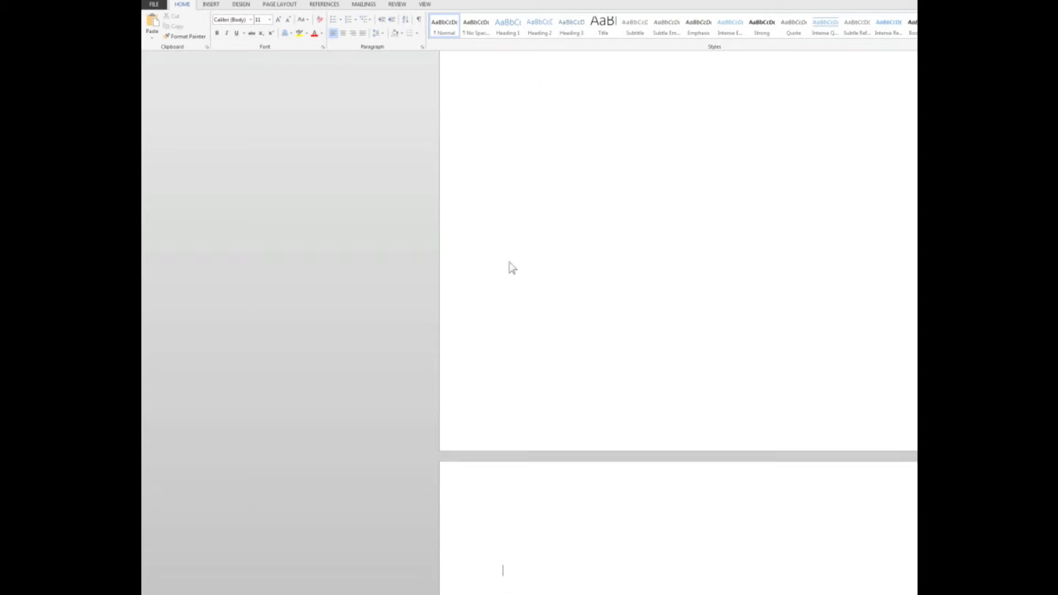
mouse_move(512, 530)
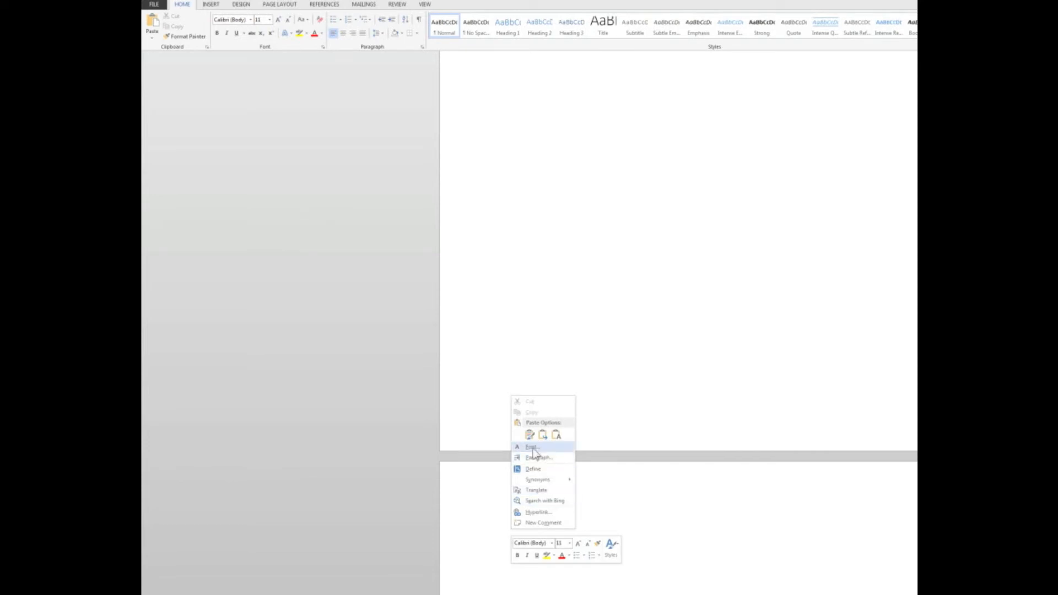
left_click(529, 435)
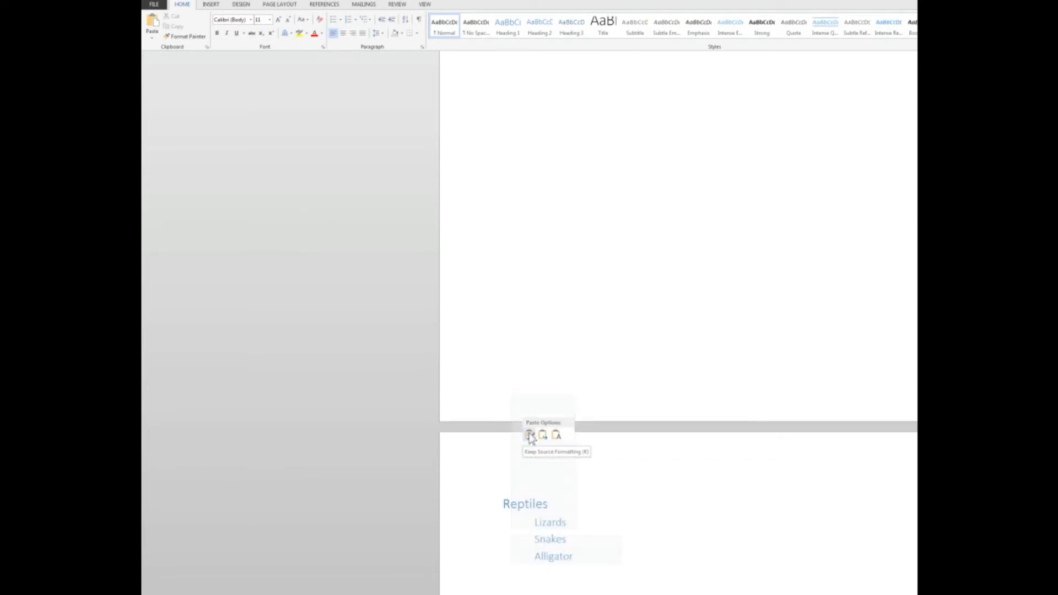
left_click(529, 435)
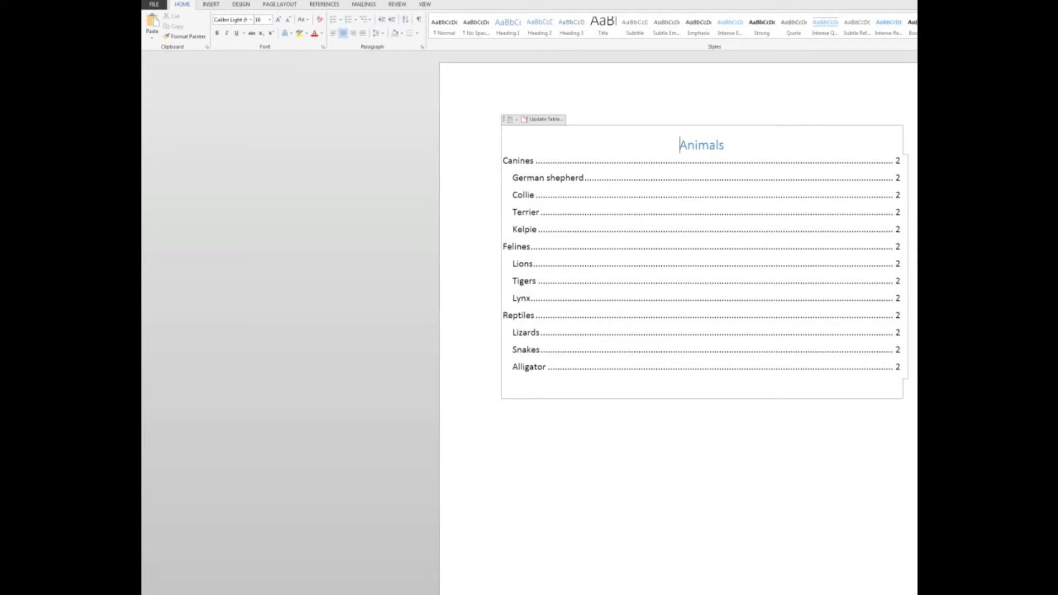
mouse_move(834, 39)
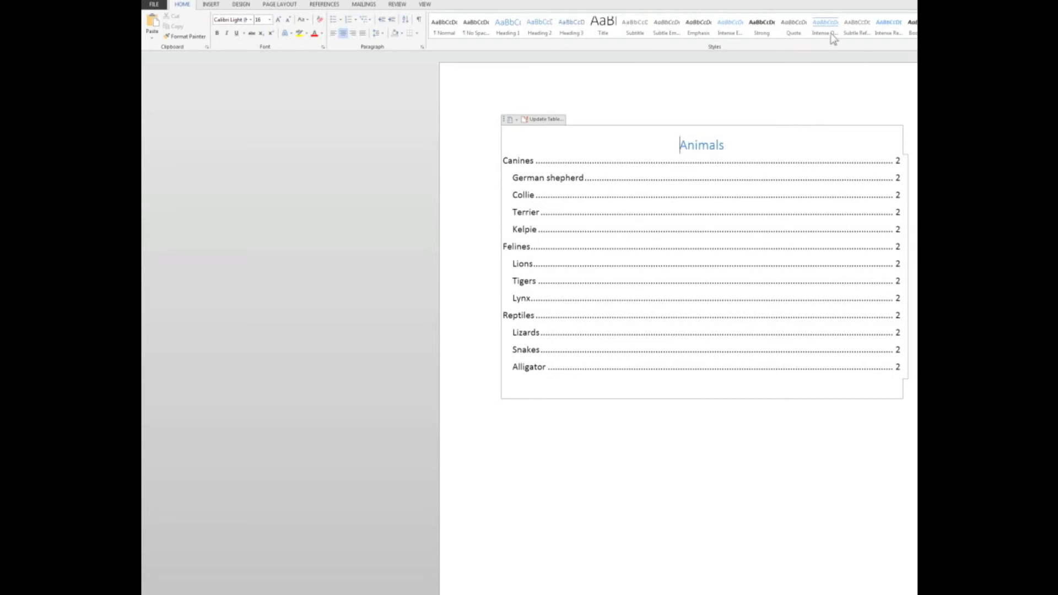
mouse_move(567, 131)
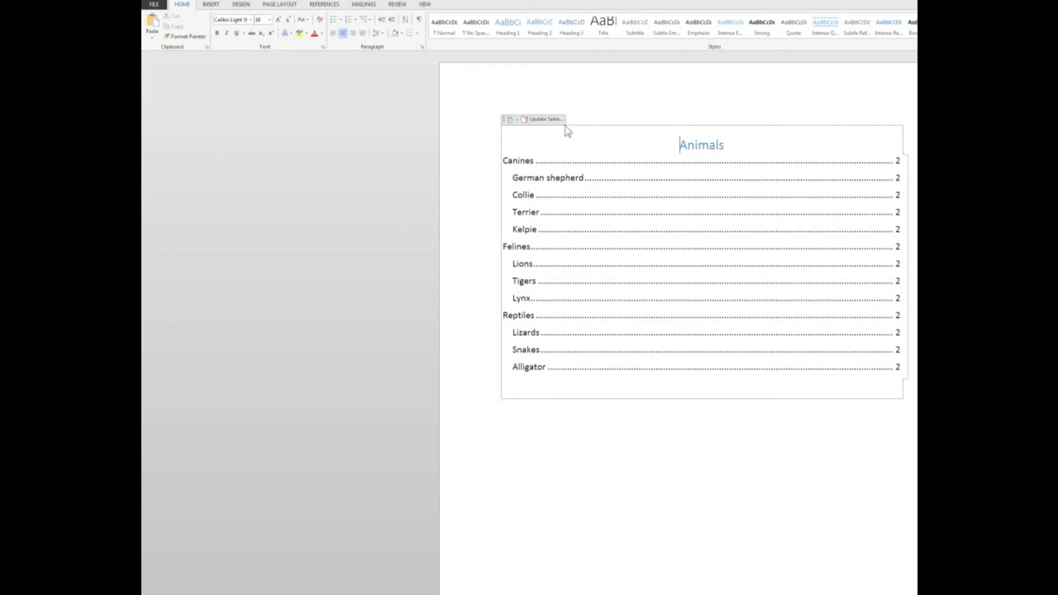
Update only the table of contents page numbers, then select the Animals heading.
left_click(544, 120)
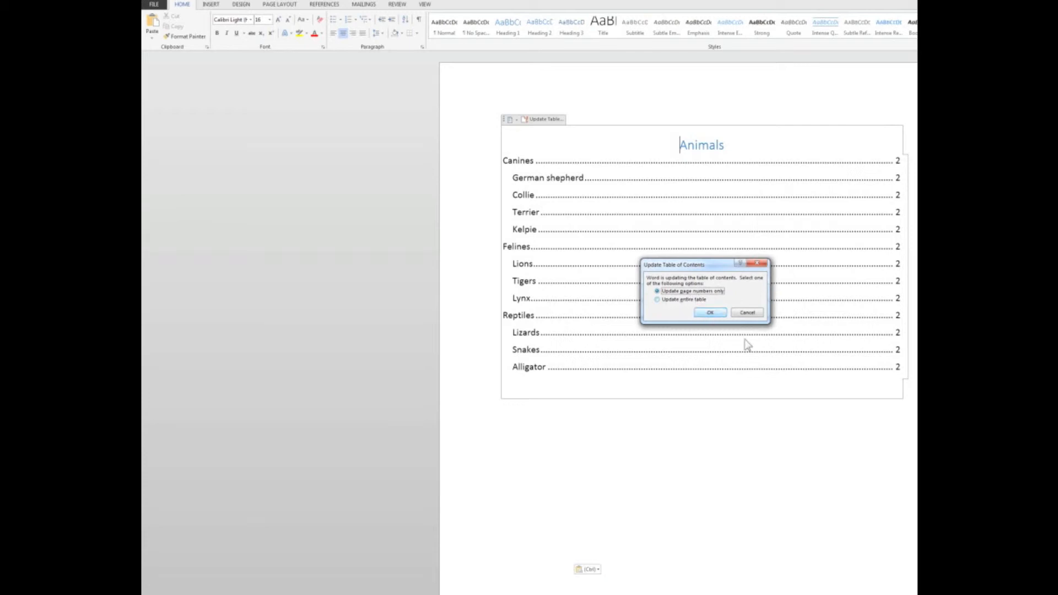
mouse_move(830, 341)
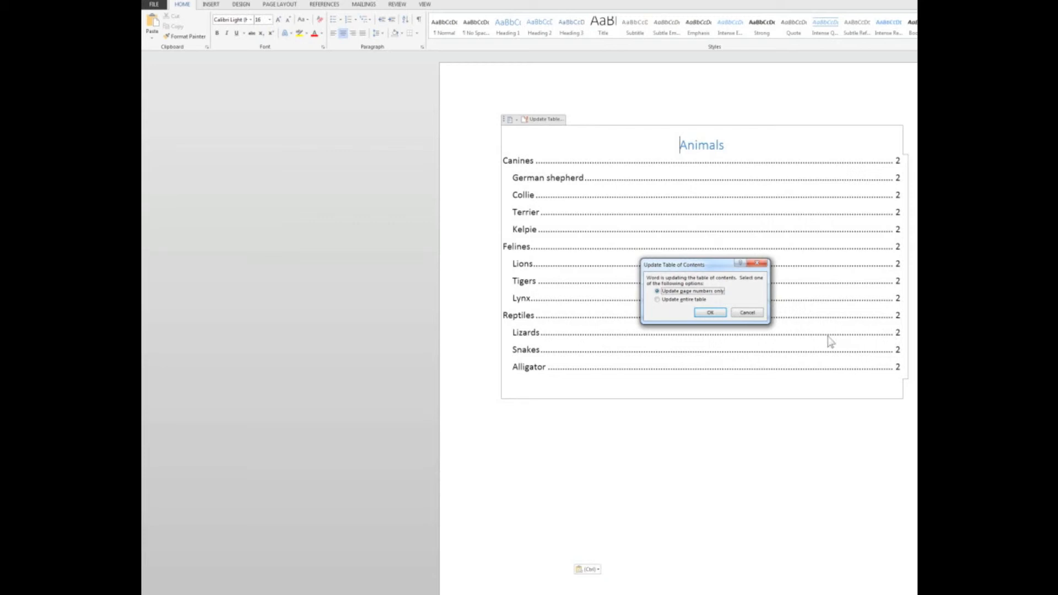
left_click(710, 312)
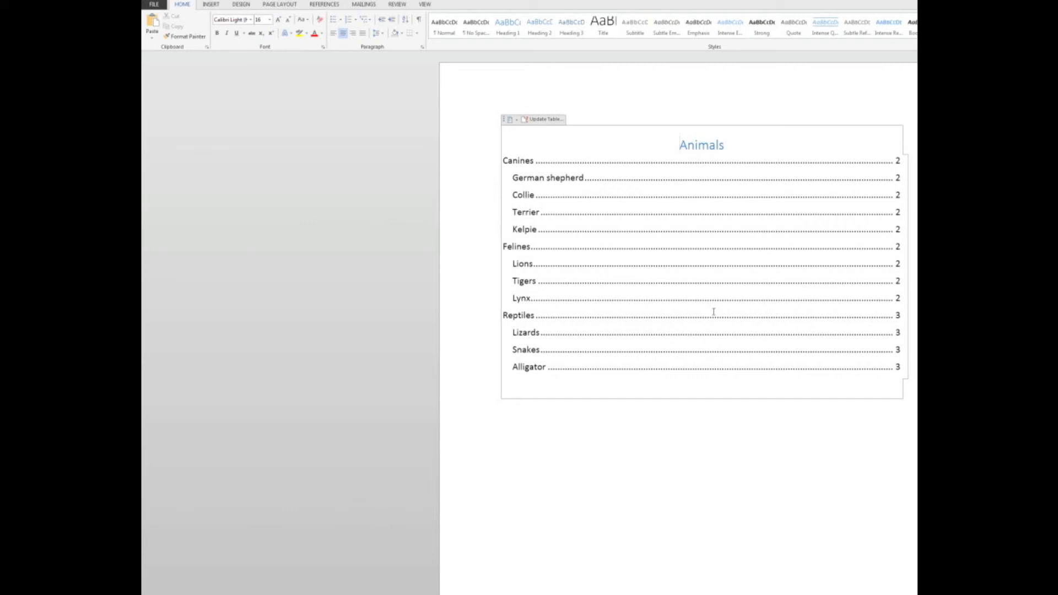
left_click(680, 145)
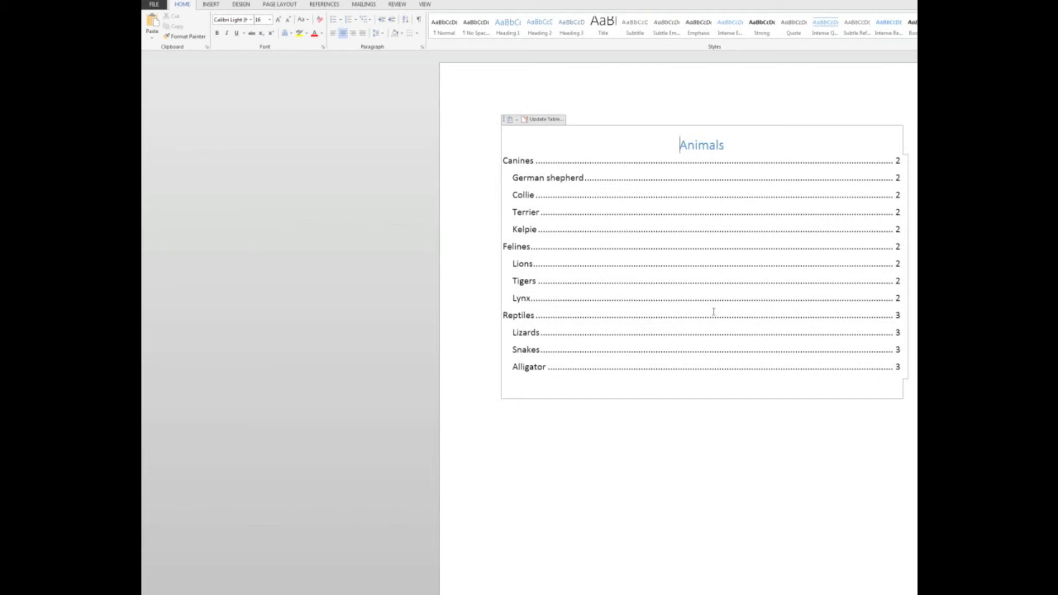
mouse_move(521, 297)
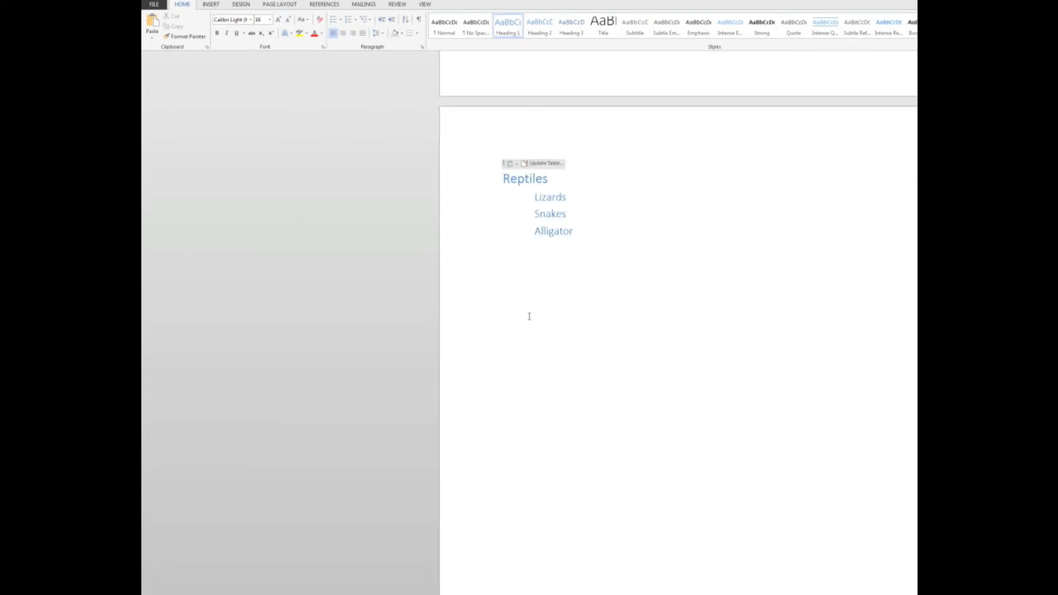
Place the cursor after Lizards on the Reptiles page.
left_click(551, 198)
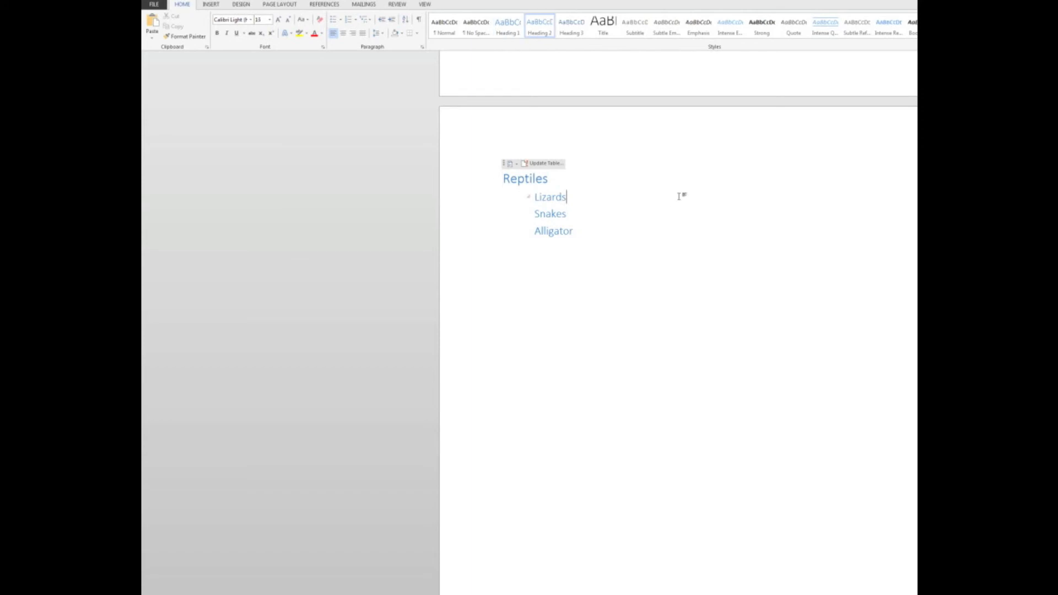
mouse_move(592, 192)
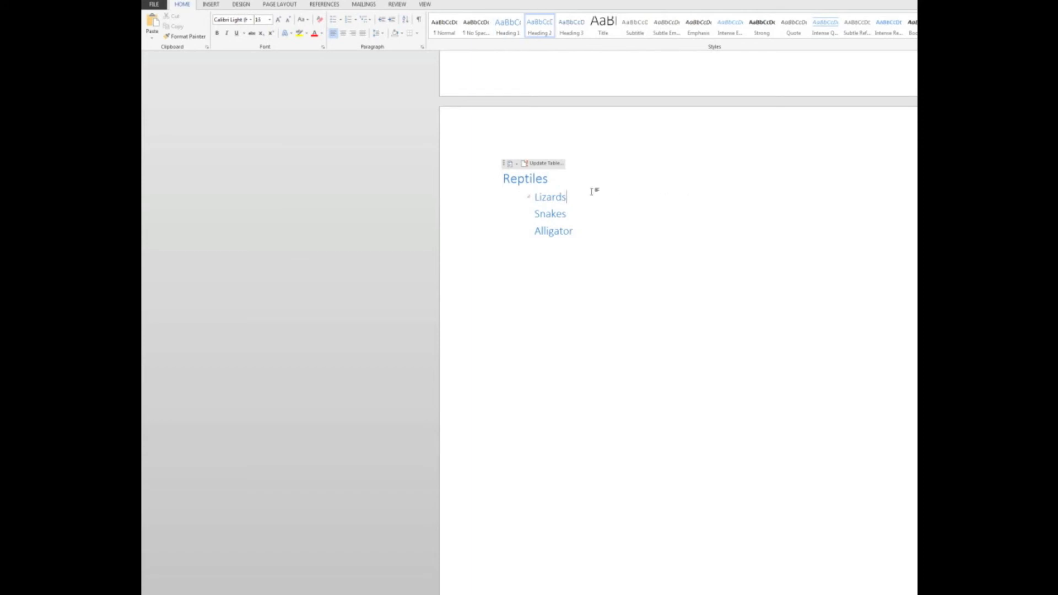
mouse_move(638, 202)
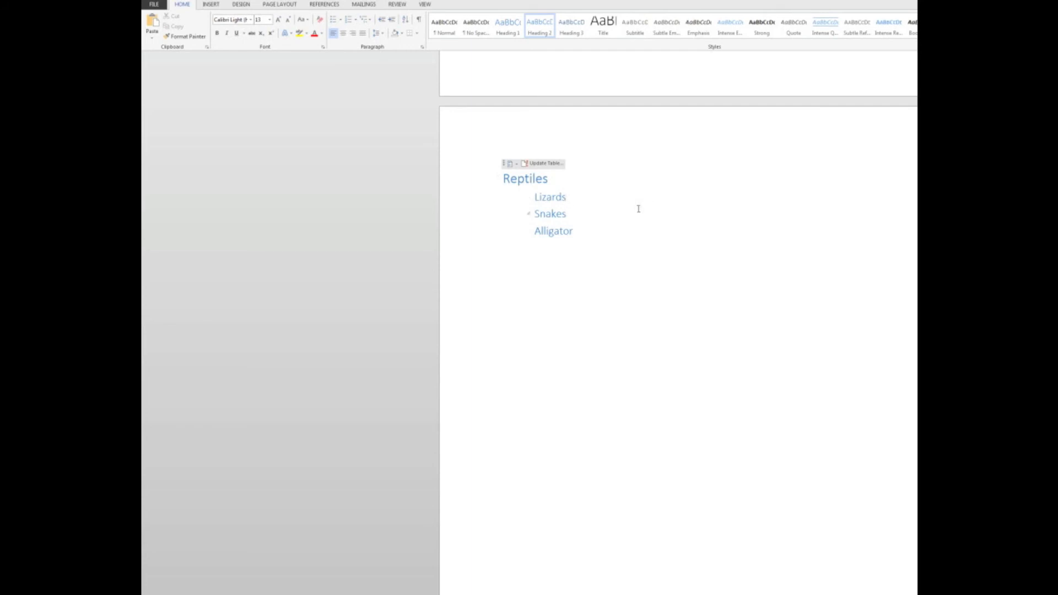
left_click(568, 198)
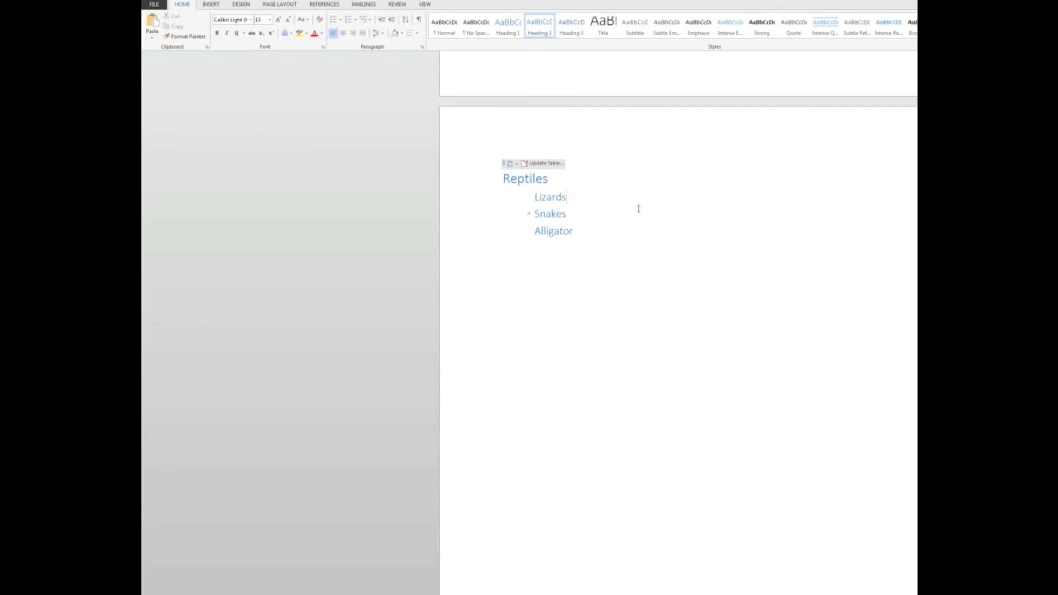
left_click(567, 196)
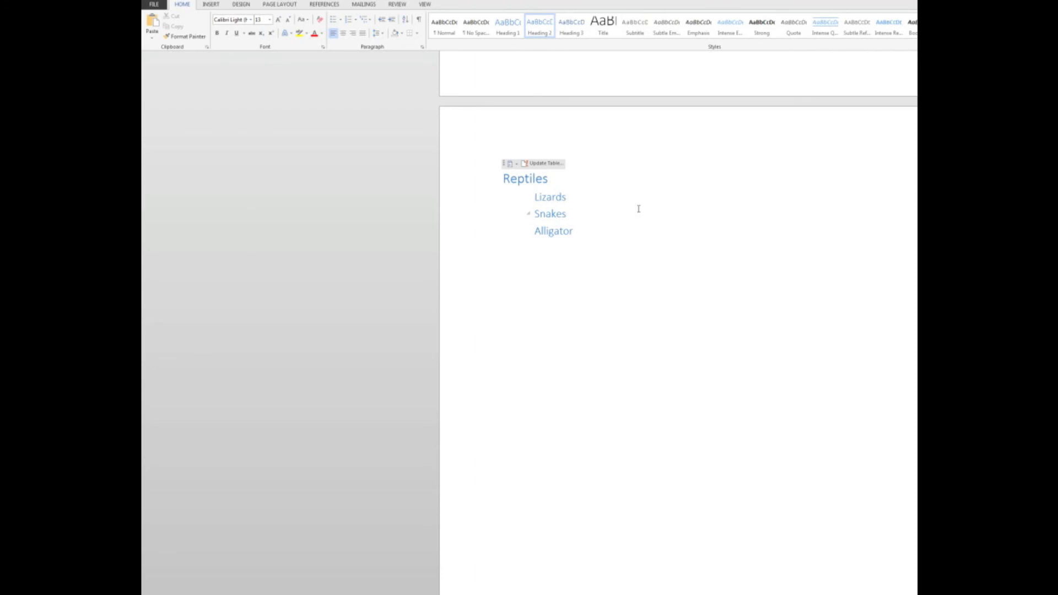
left_click(566, 197)
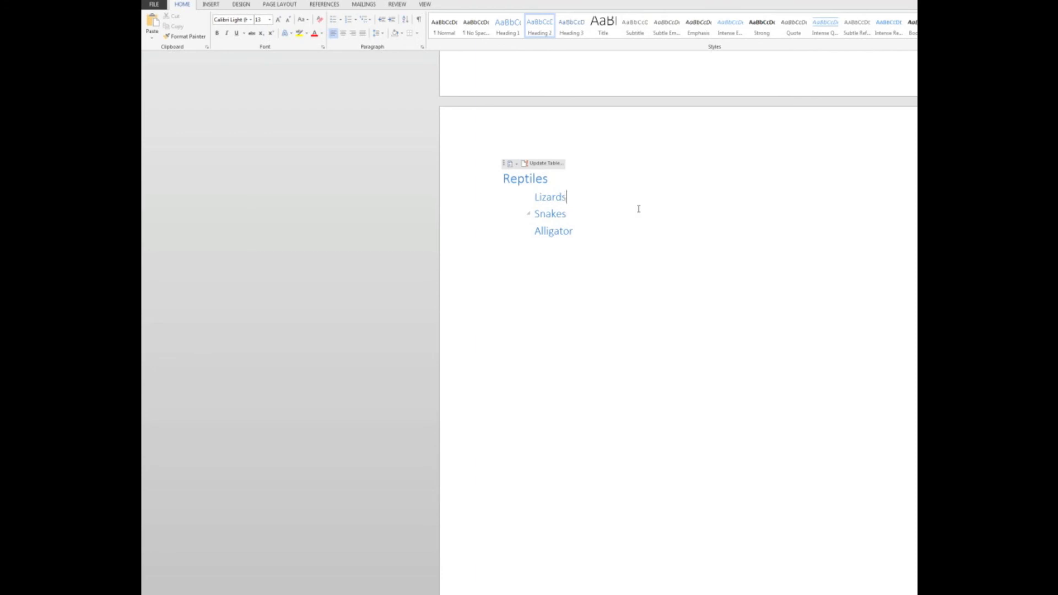